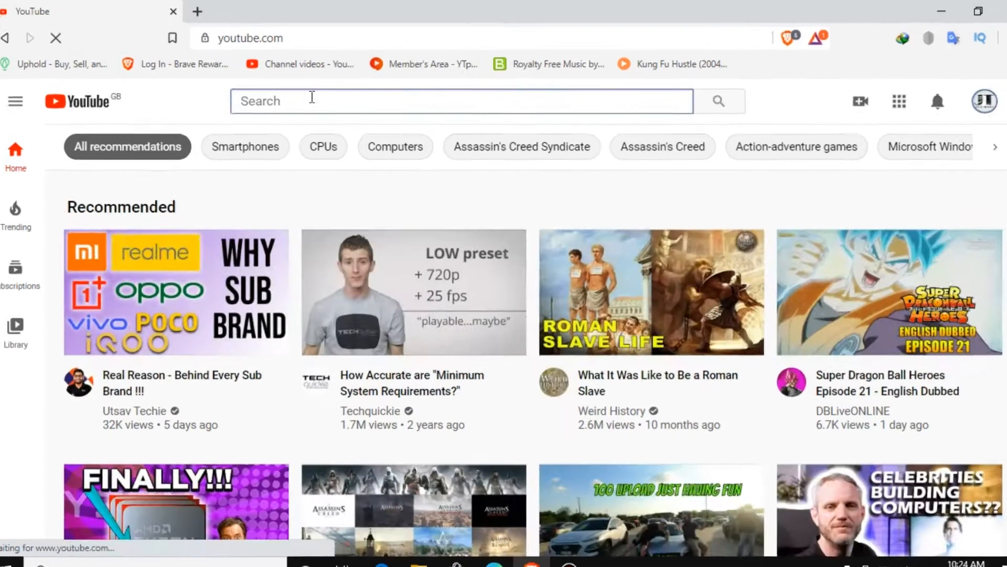
Search YouTube for 'dell latitude e5440 internal cleaning' and run the search
{"action": "type", "text": "dell"}
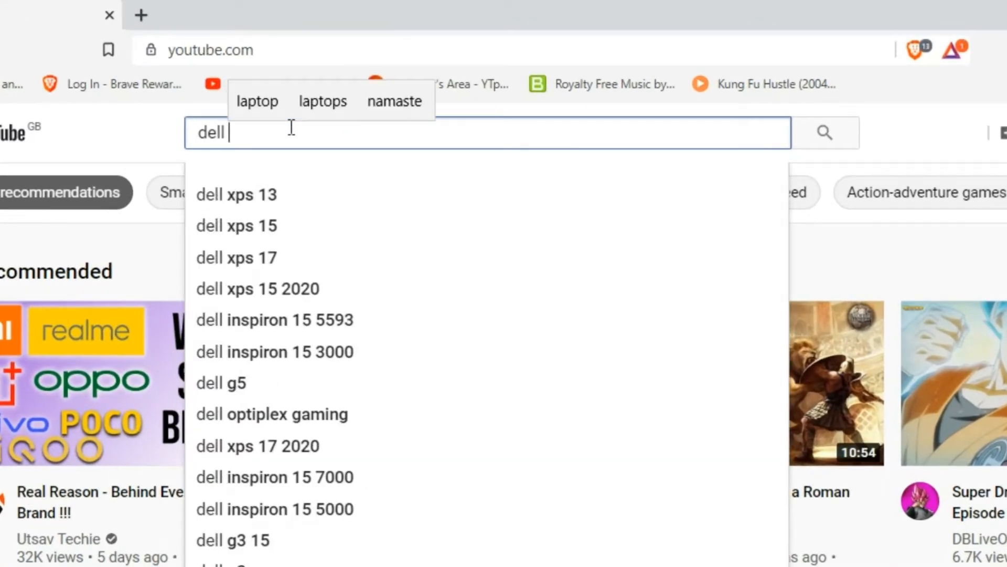
{"action": "type", "text": "latit"}
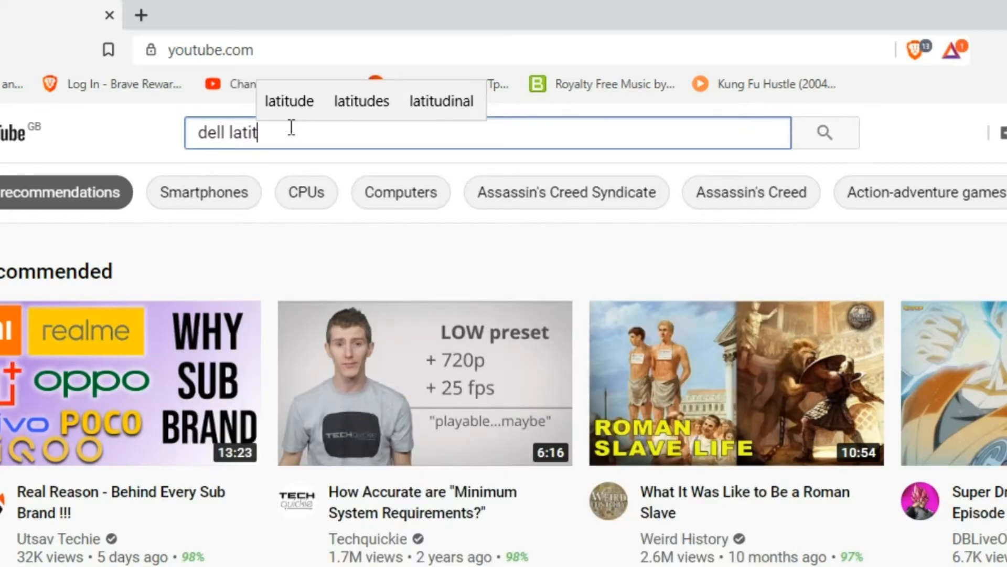
{"action": "type", "text": "ude e5440"}
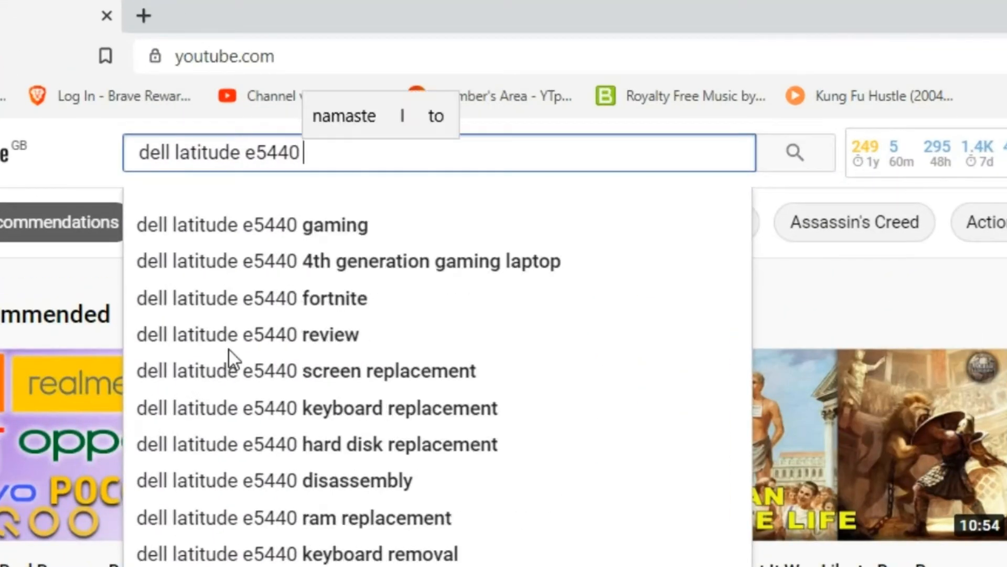
{"action": "type", "text": "internal clean"}
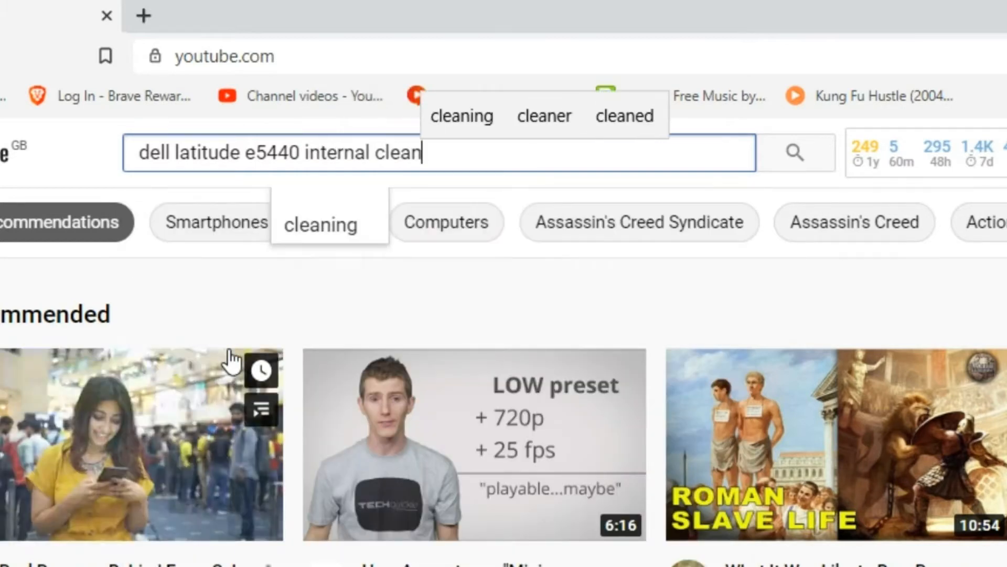
{"action": "left_click", "coordinate": [462, 116]}
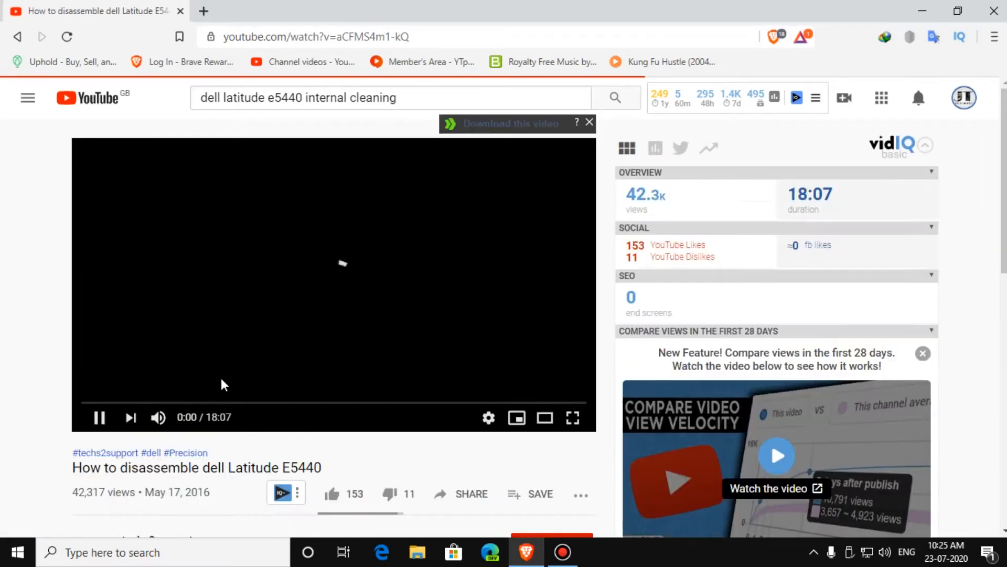
{"action": "left_click", "coordinate": [134, 403]}
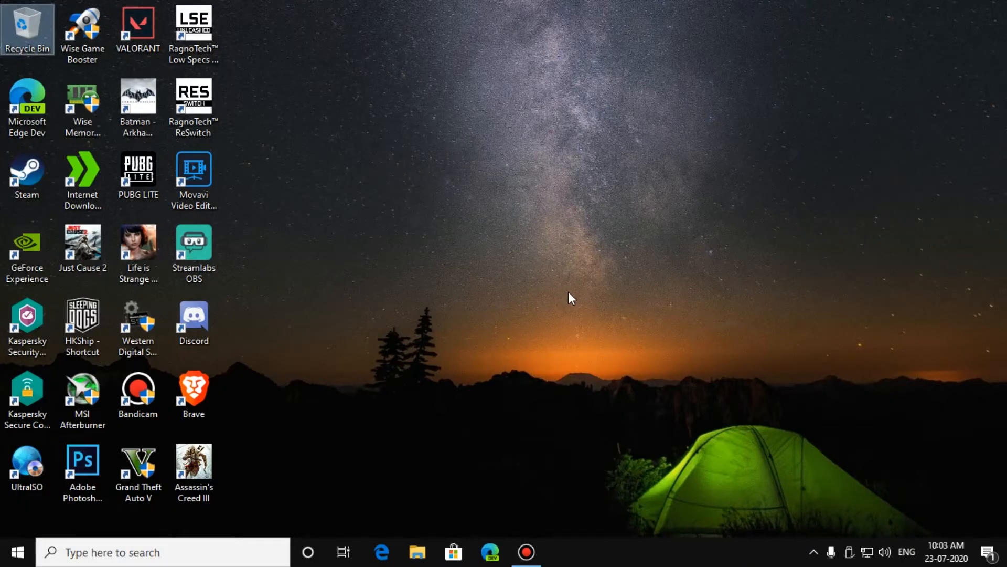
{"action": "mouse_move", "coordinate": [525, 519]}
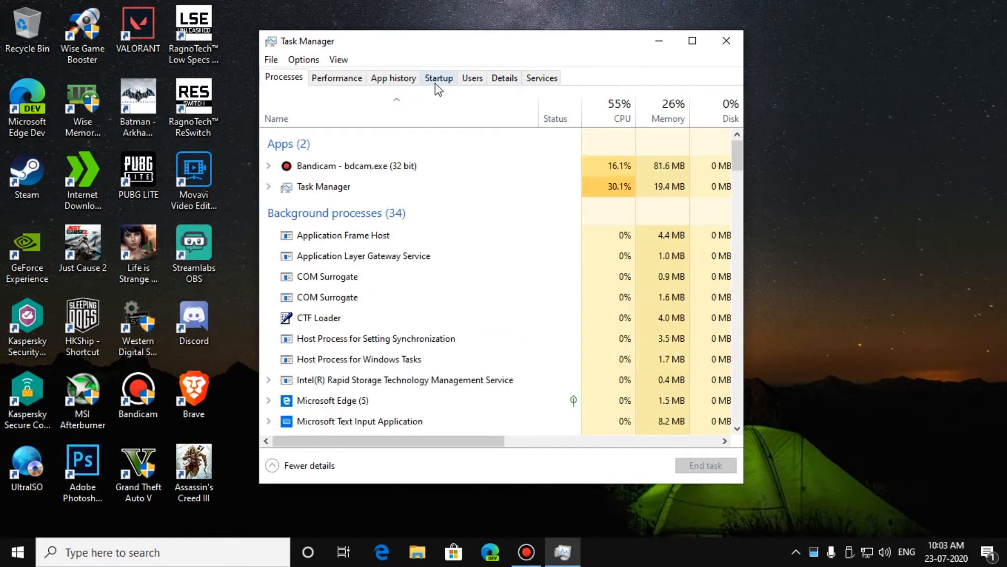
{"action": "left_click", "coordinate": [438, 77]}
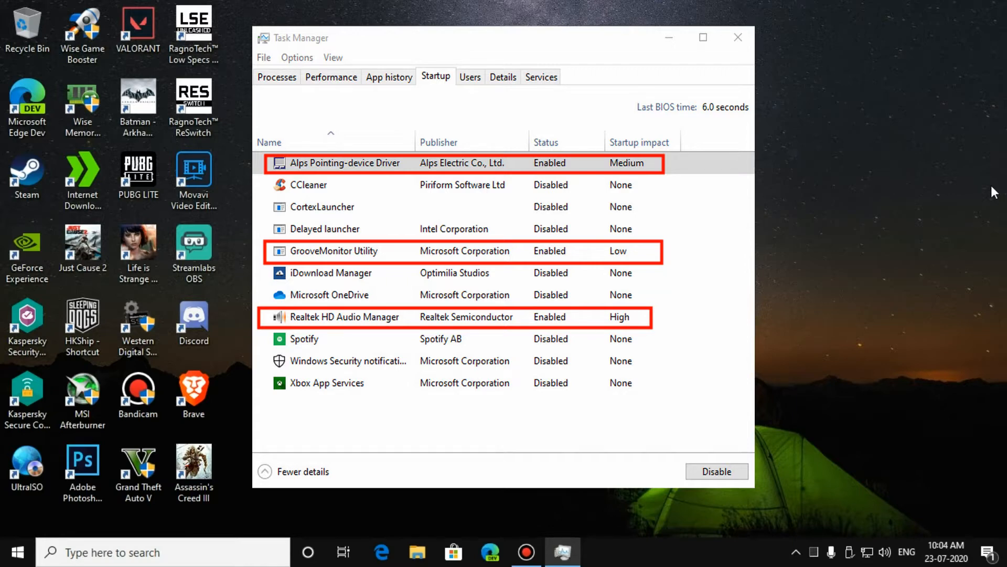
{"action": "left_click", "coordinate": [737, 38]}
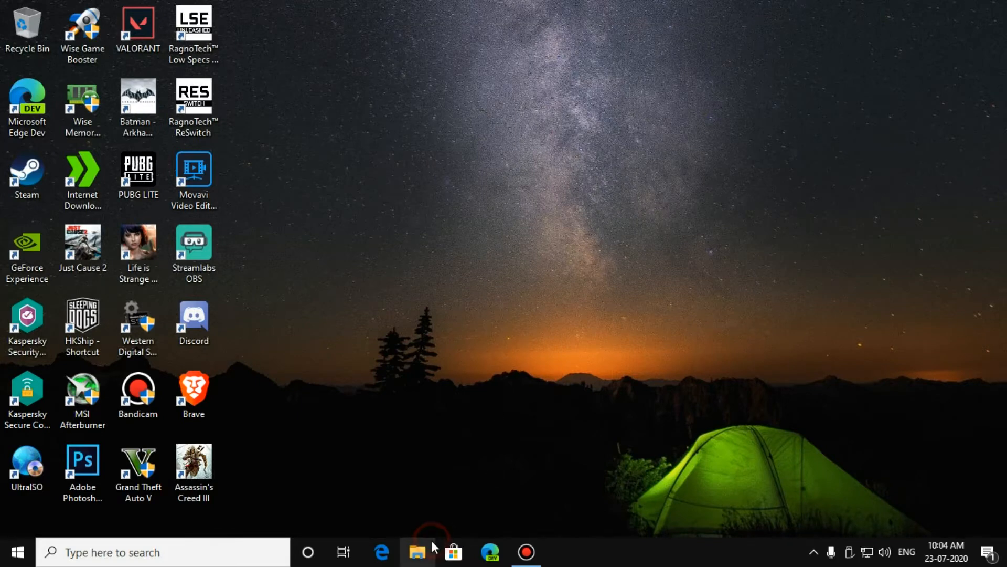
Show This PC in File Explorer with all drives and select Local Disk (C:)
{"action": "left_click", "coordinate": [416, 551]}
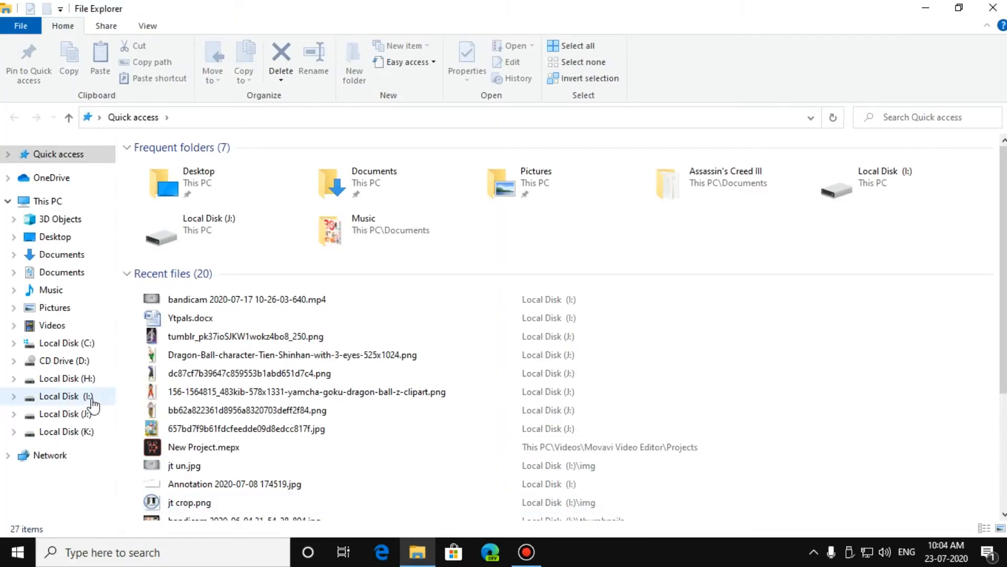
{"action": "left_click", "coordinate": [47, 201]}
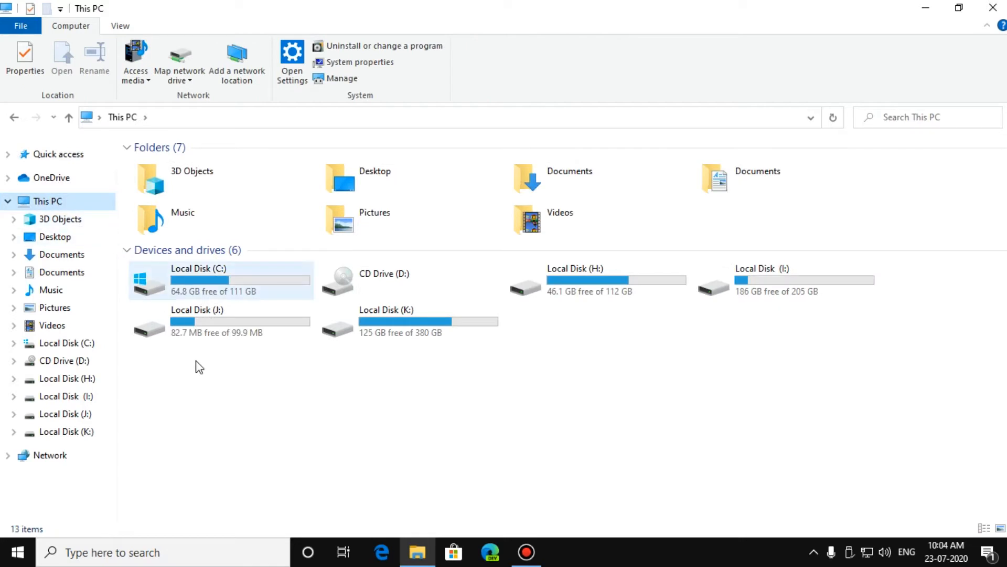
{"action": "left_click", "coordinate": [218, 279]}
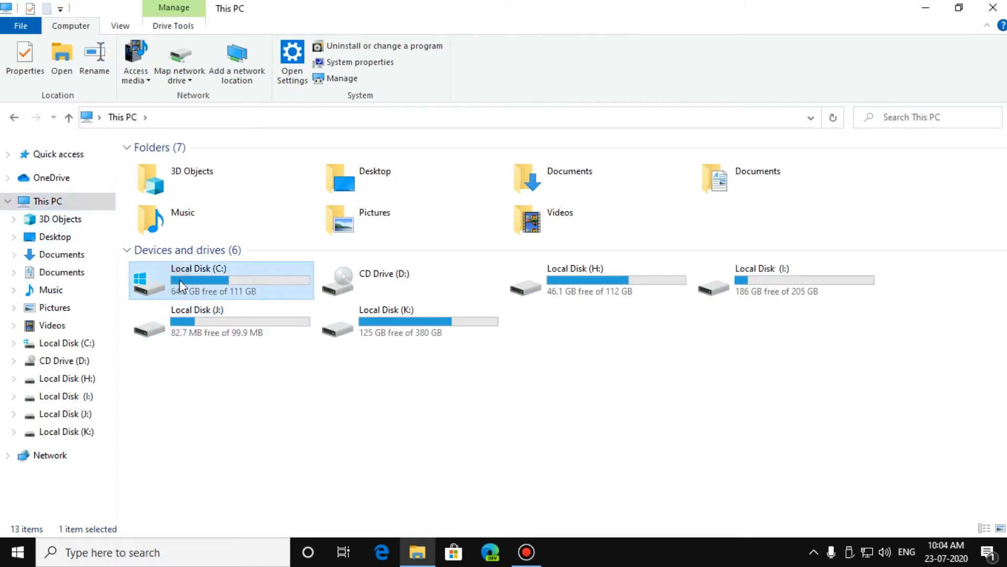
{"action": "mouse_move", "coordinate": [231, 285]}
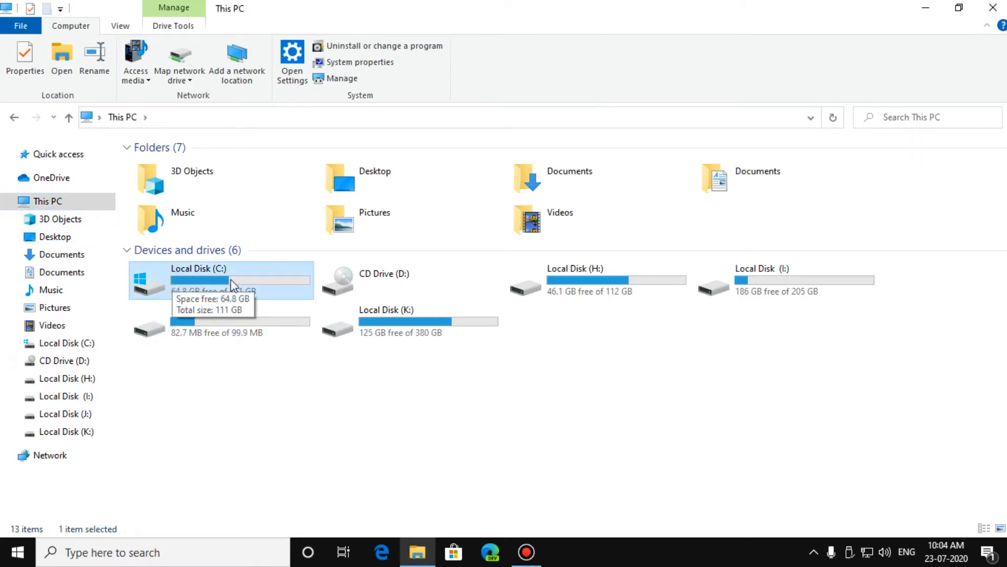
{"action": "mouse_move", "coordinate": [208, 429]}
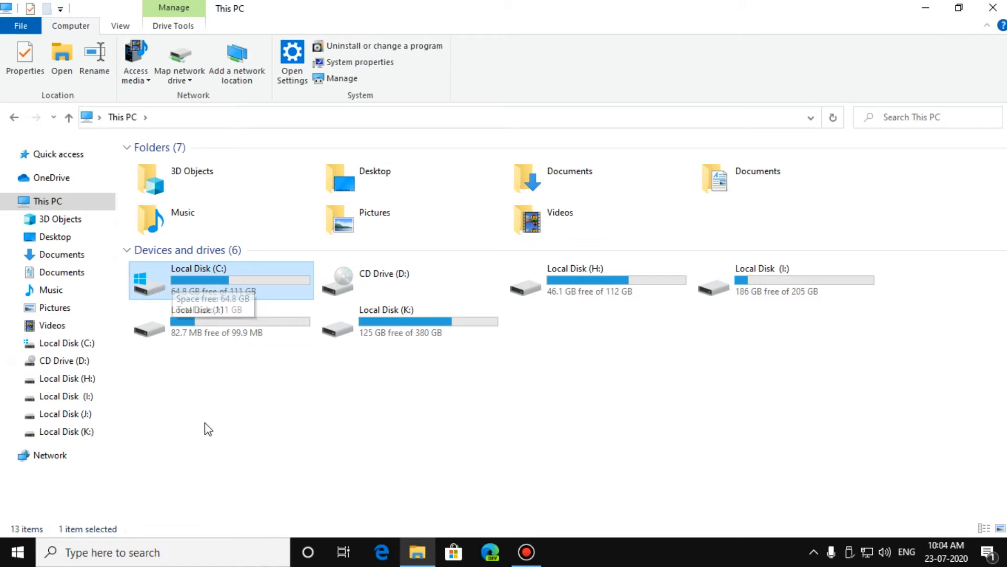
{"action": "mouse_move", "coordinate": [214, 284]}
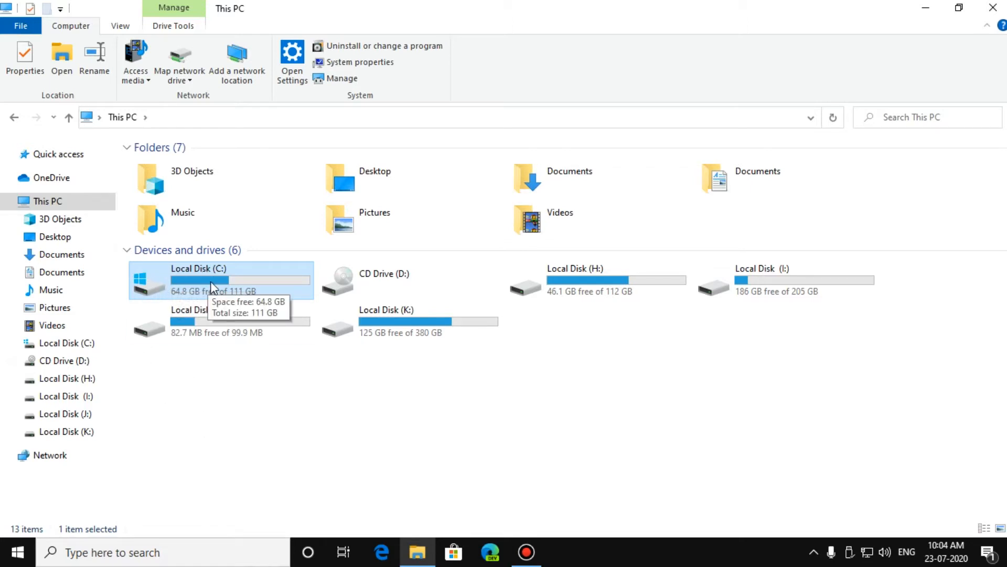
{"action": "mouse_move", "coordinate": [214, 302]}
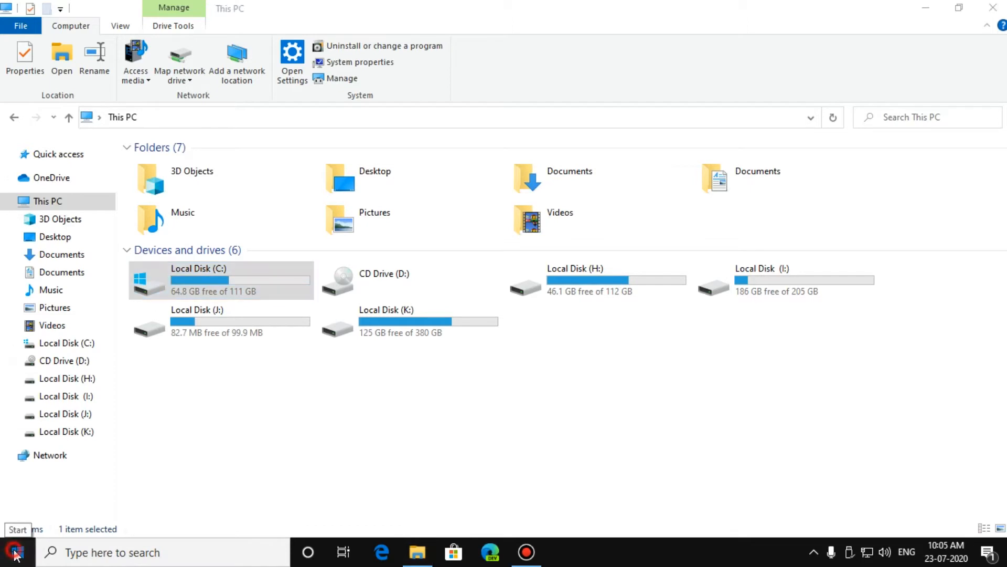
Review System > Storage and where new content is saved, then close Settings
{"action": "left_click", "coordinate": [290, 57]}
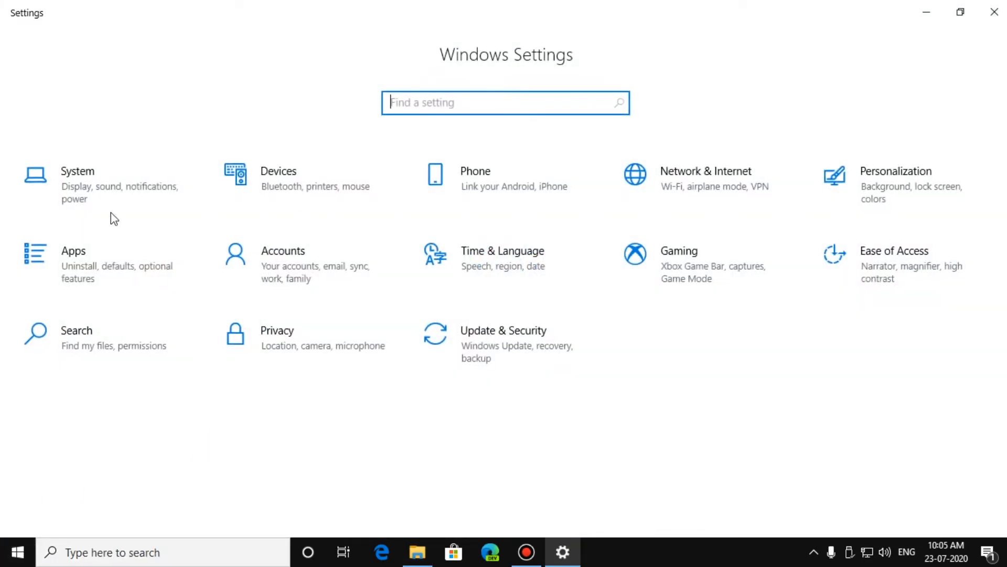
{"action": "left_click", "coordinate": [76, 171]}
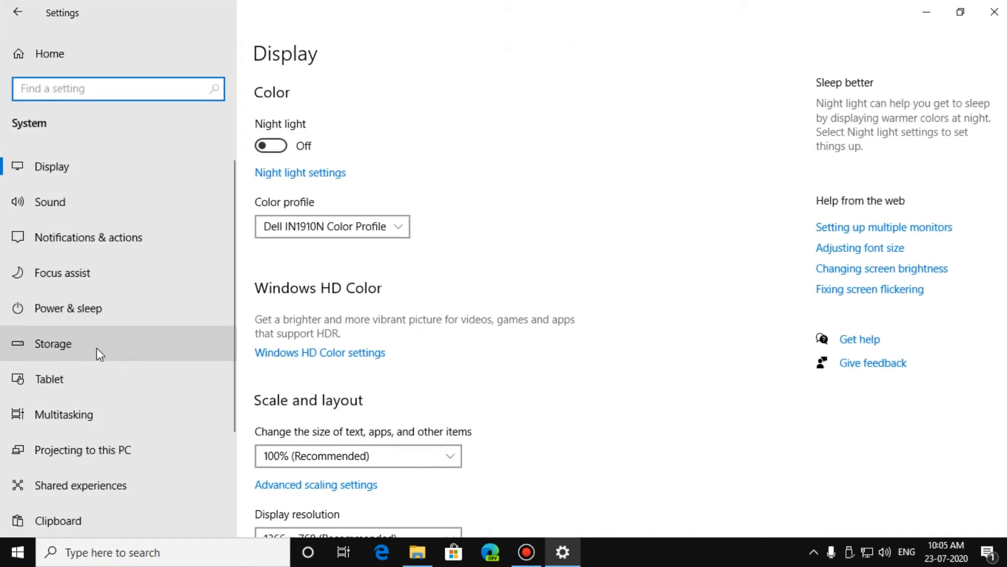
{"action": "left_click", "coordinate": [53, 343]}
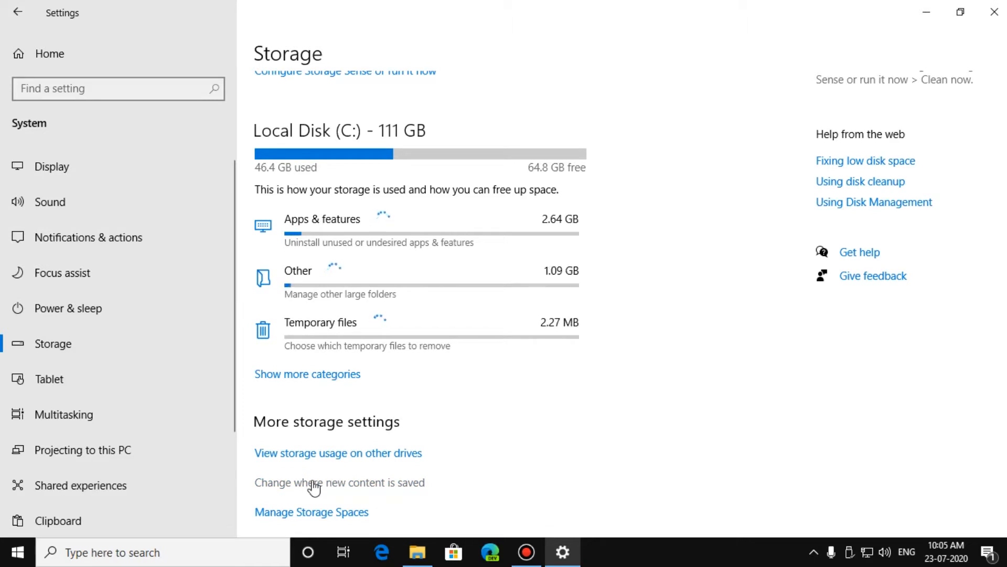
{"action": "left_click", "coordinate": [339, 483]}
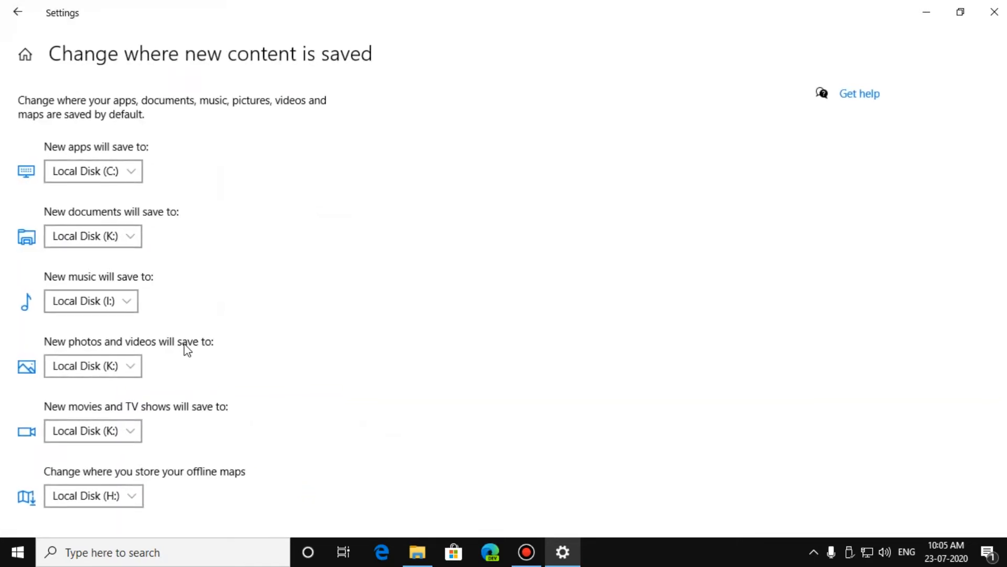
{"action": "mouse_move", "coordinate": [180, 193]}
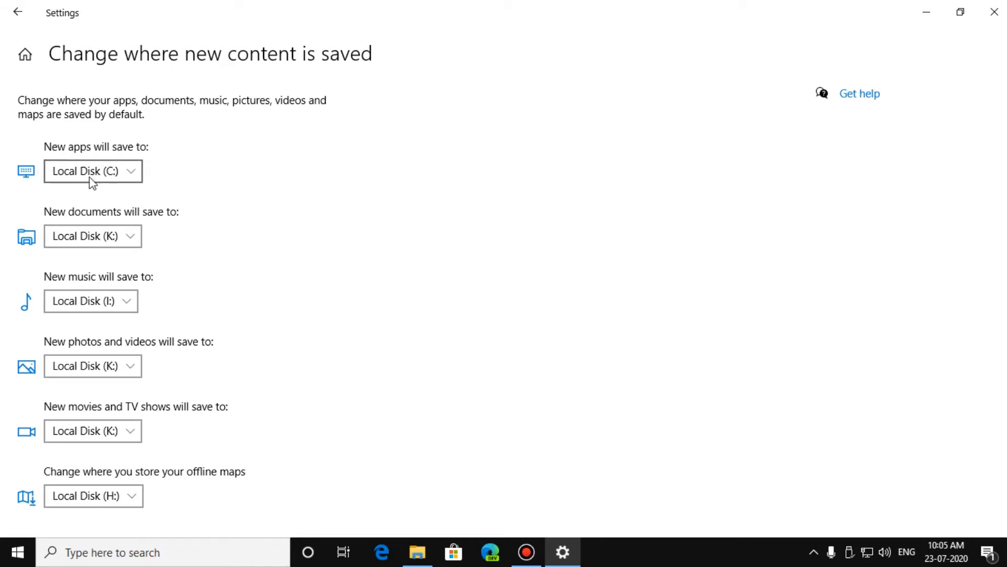
{"action": "mouse_move", "coordinate": [24, 236]}
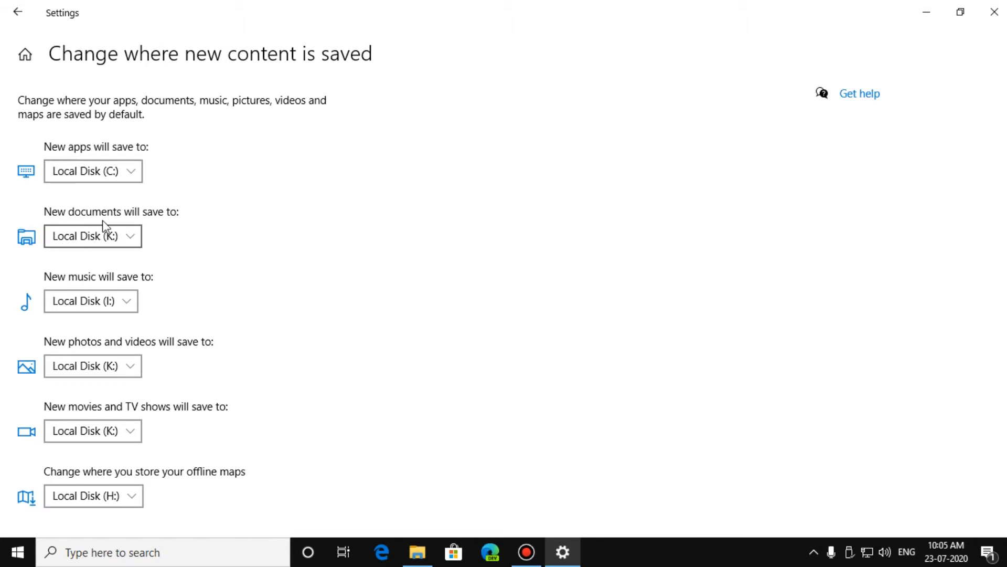
{"action": "mouse_move", "coordinate": [25, 348]}
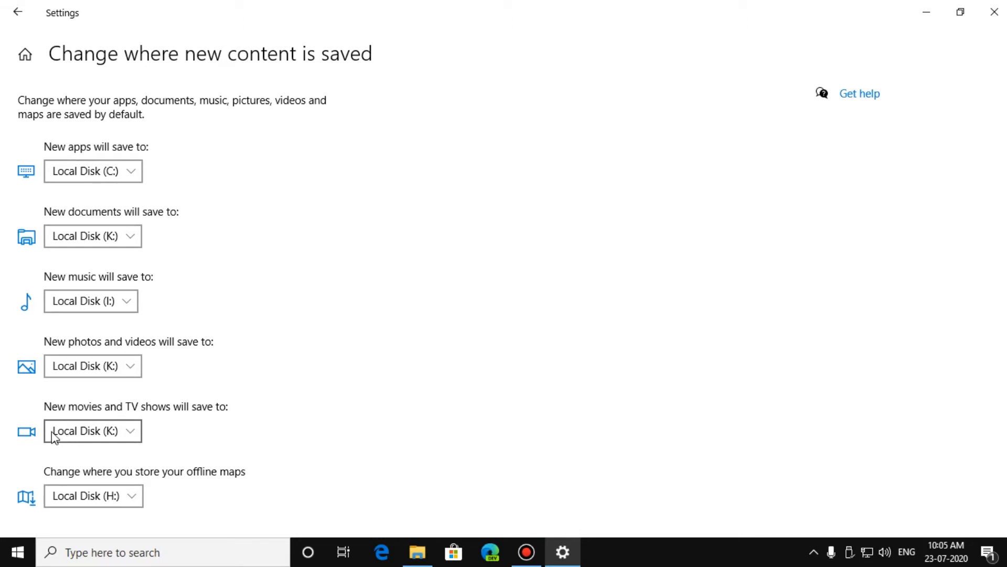
{"action": "mouse_move", "coordinate": [145, 488]}
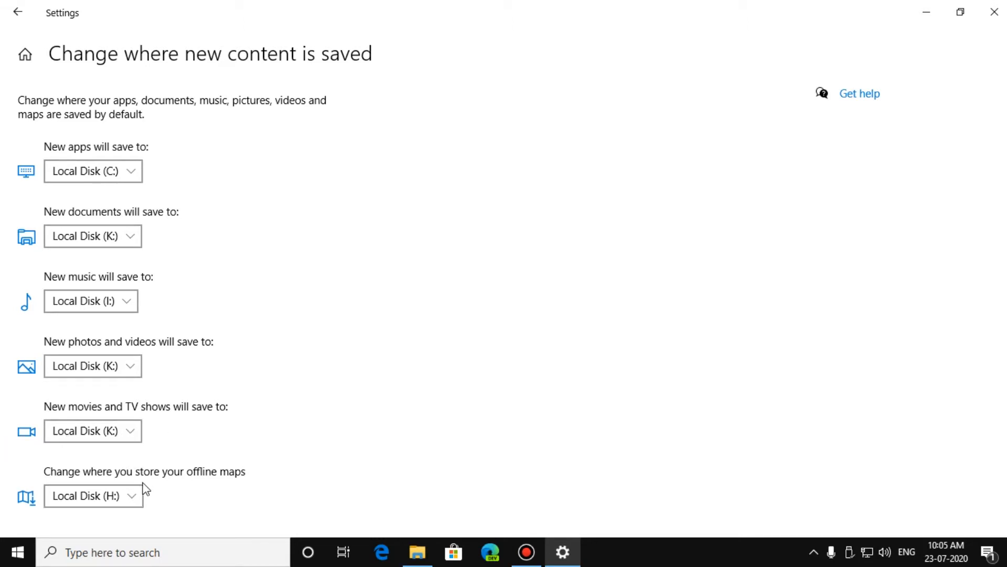
{"action": "mouse_move", "coordinate": [339, 308]}
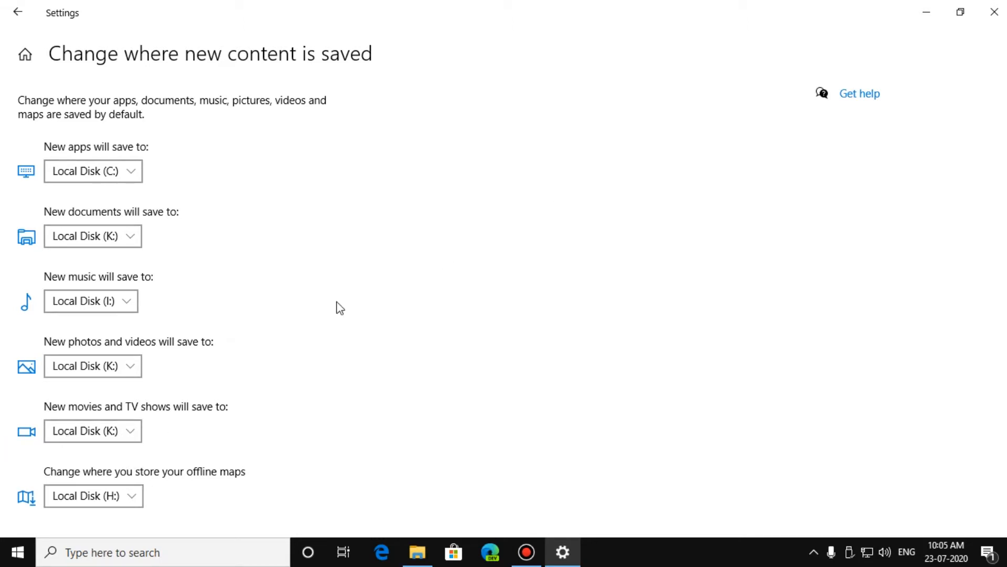
{"action": "mouse_move", "coordinate": [960, 12]}
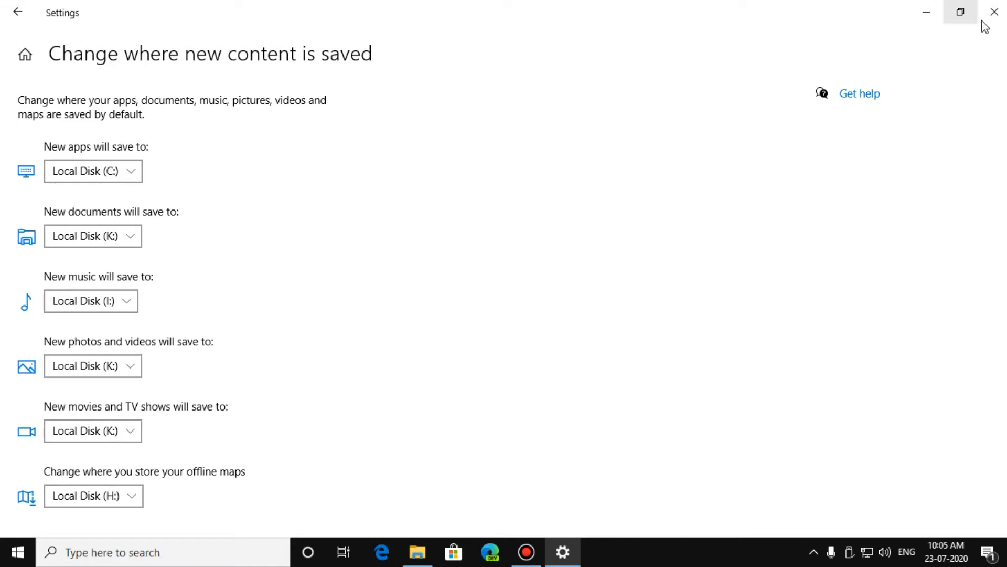
{"action": "left_click", "coordinate": [993, 11]}
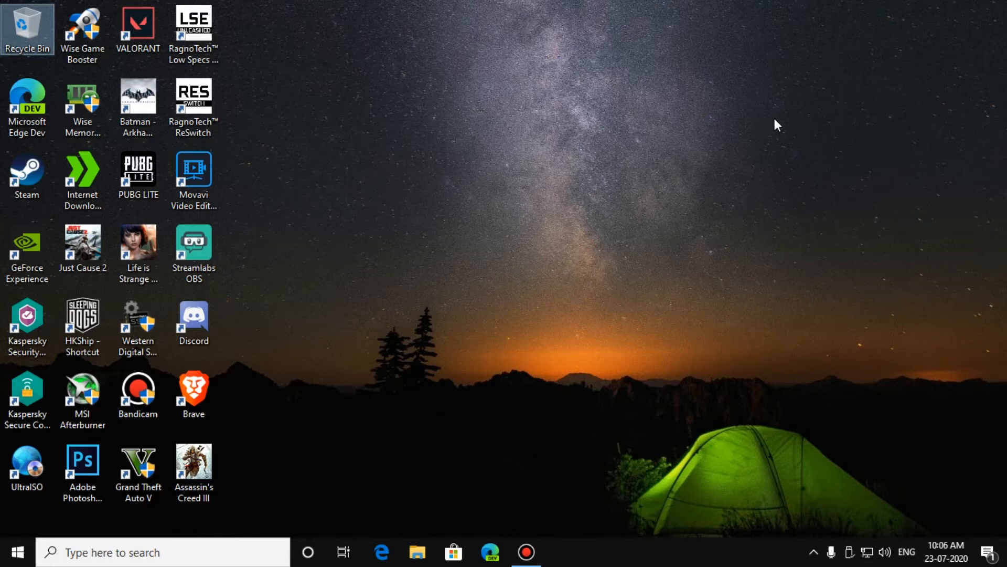
{"action": "mouse_move", "coordinate": [590, 316]}
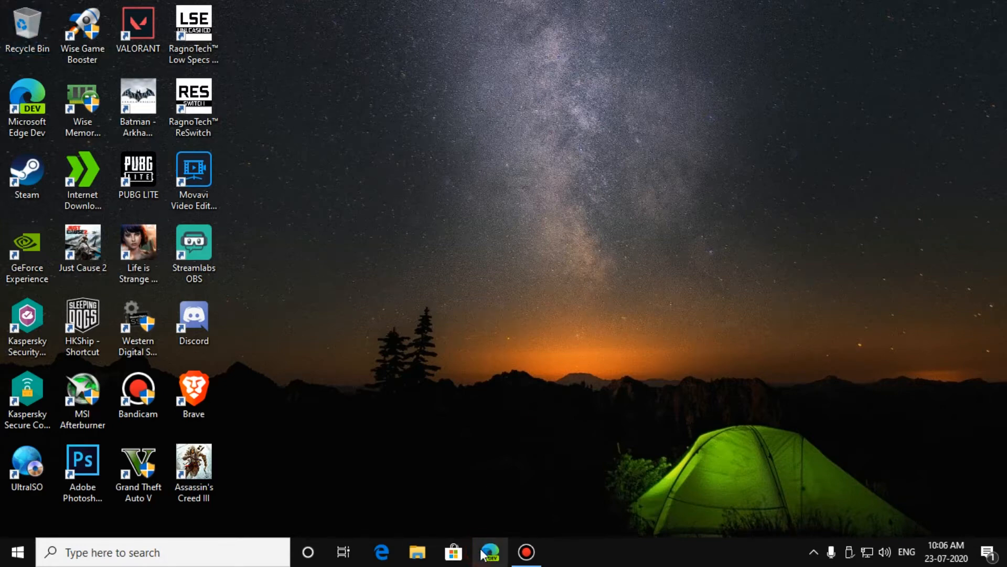
{"action": "left_click", "coordinate": [490, 552]}
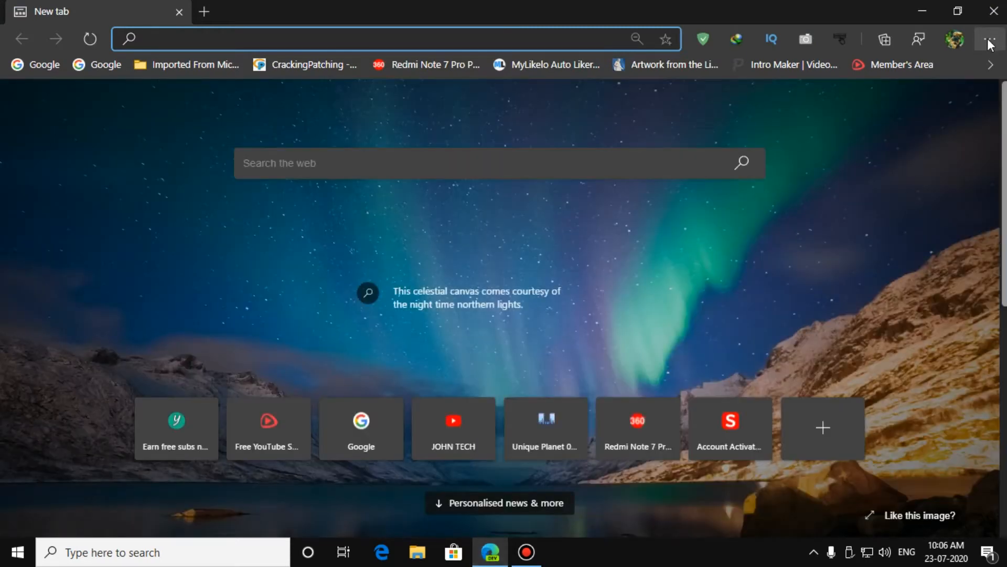
{"action": "left_click", "coordinate": [989, 38]}
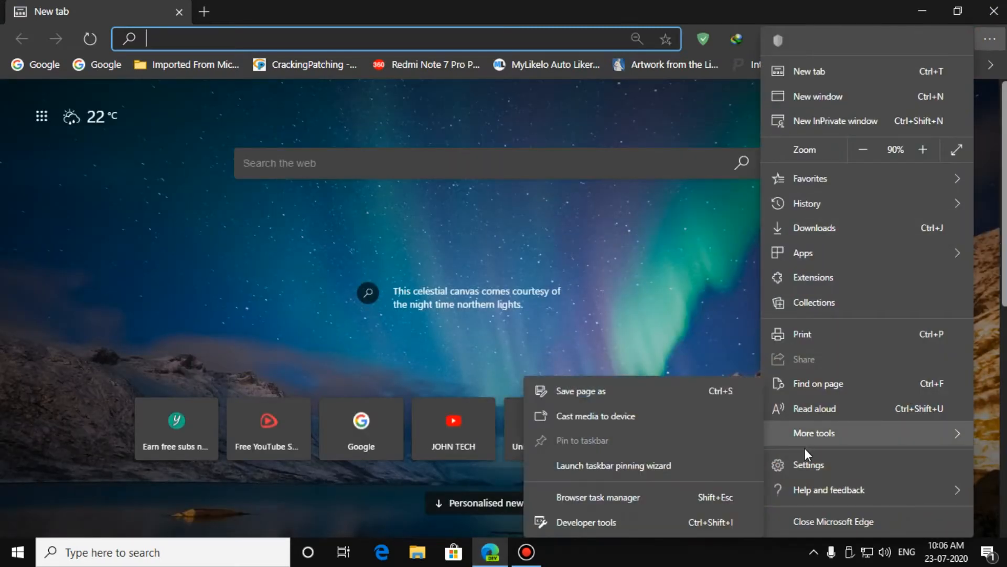
{"action": "left_click", "coordinate": [808, 464]}
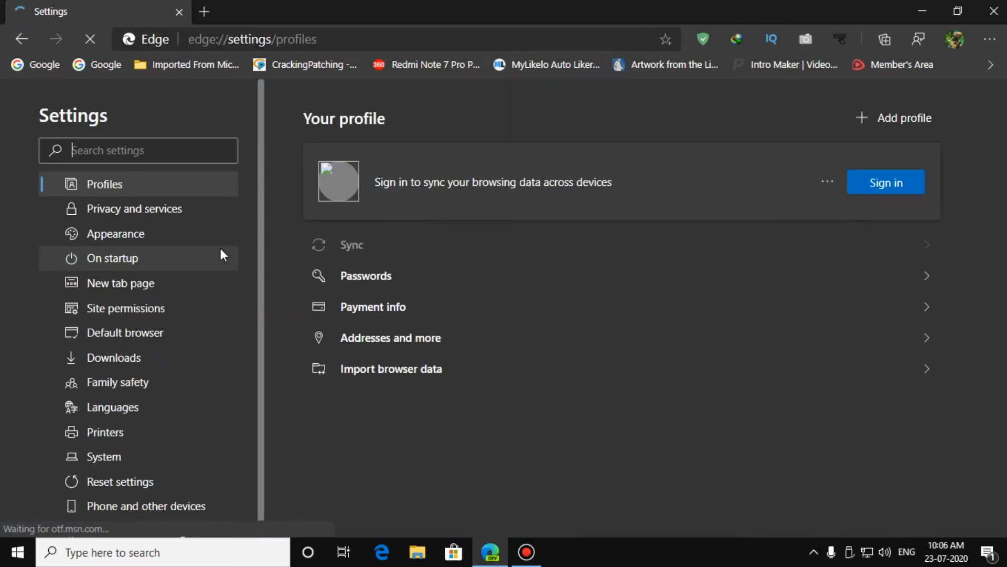
{"action": "left_click", "coordinate": [886, 181]}
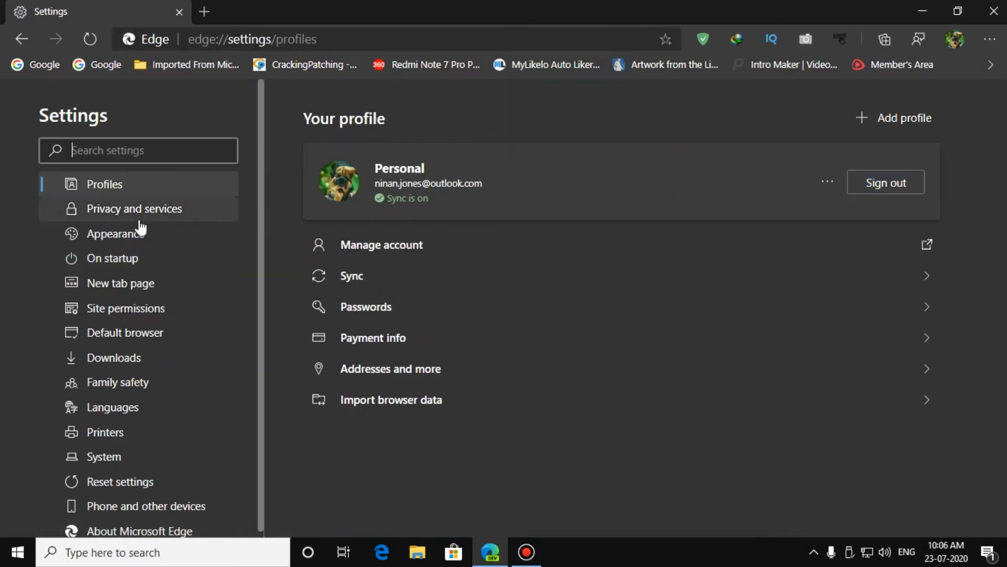
{"action": "mouse_move", "coordinate": [142, 367]}
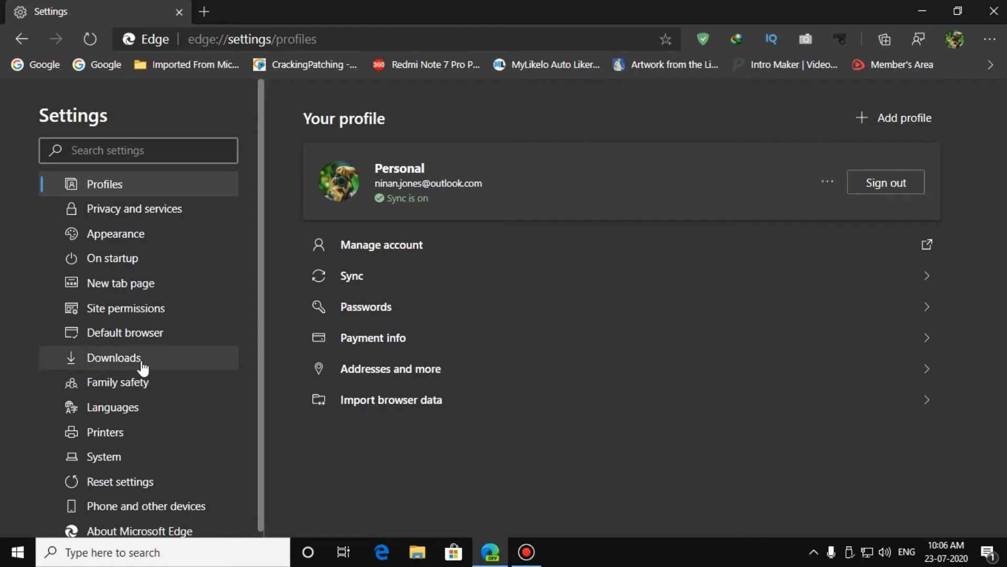
{"action": "left_click", "coordinate": [113, 358]}
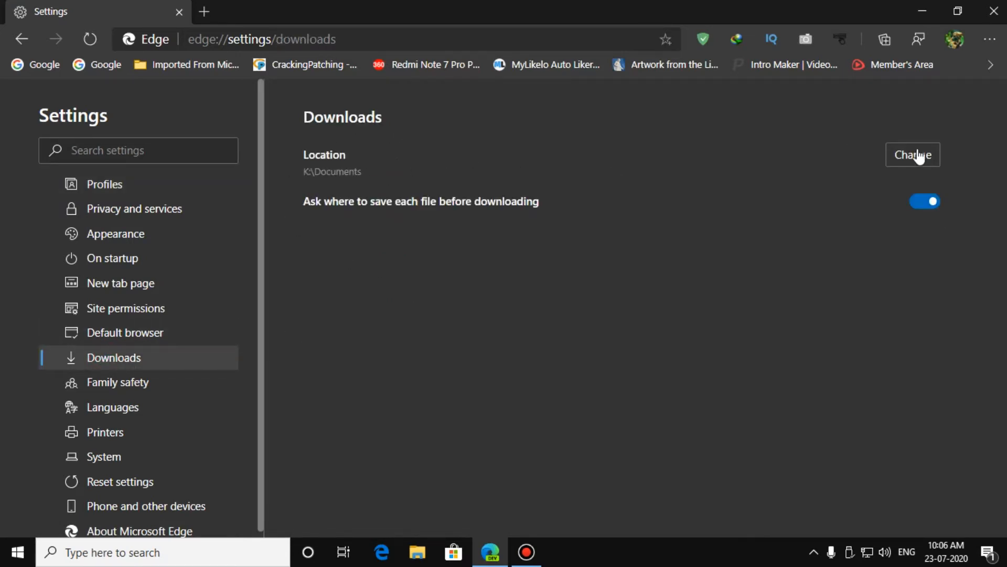
{"action": "left_click", "coordinate": [912, 155]}
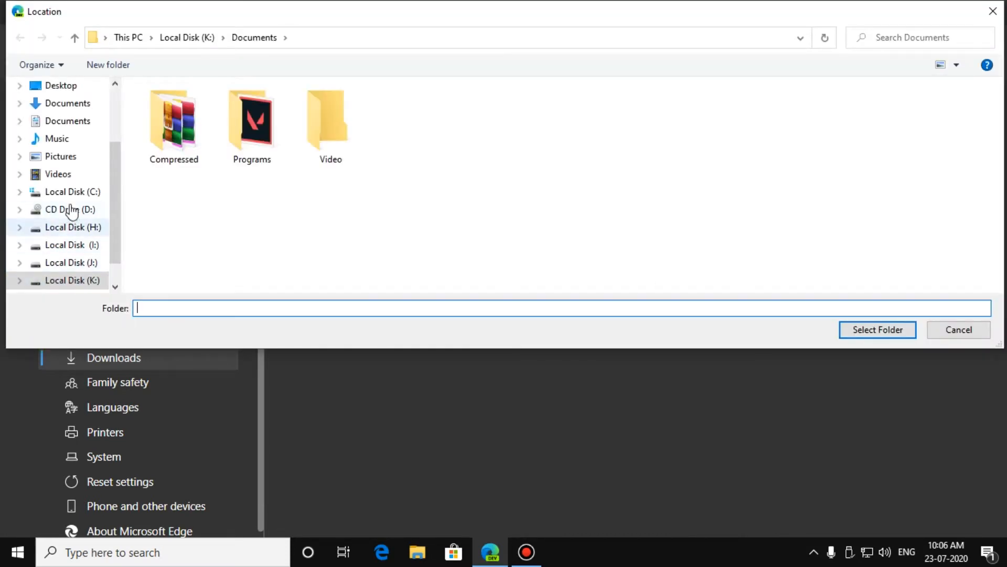
{"action": "left_click", "coordinate": [876, 329]}
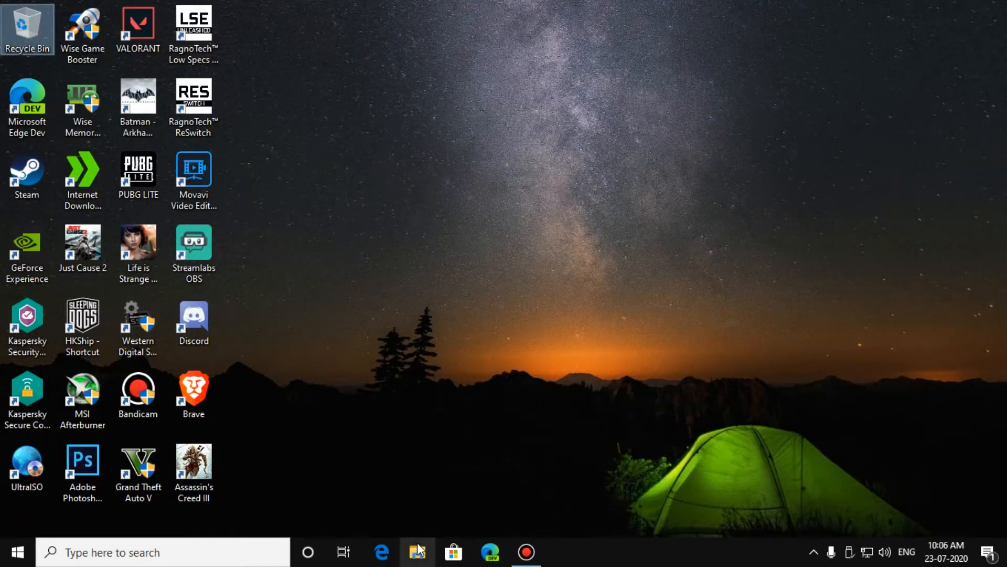
Reopen This PC in File Explorer listing all drives and select the C: drive
{"action": "left_click", "coordinate": [418, 552]}
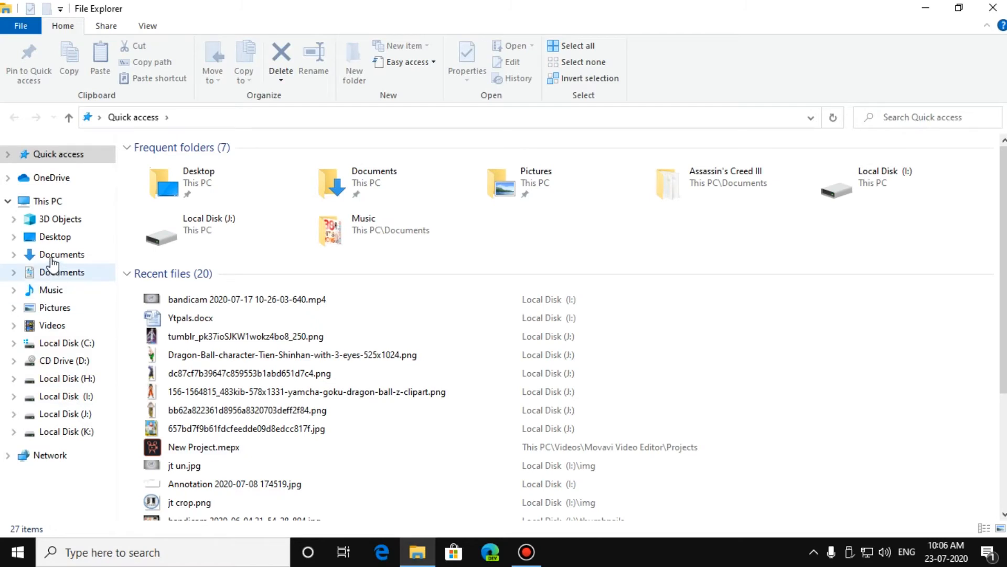
{"action": "left_click", "coordinate": [46, 200]}
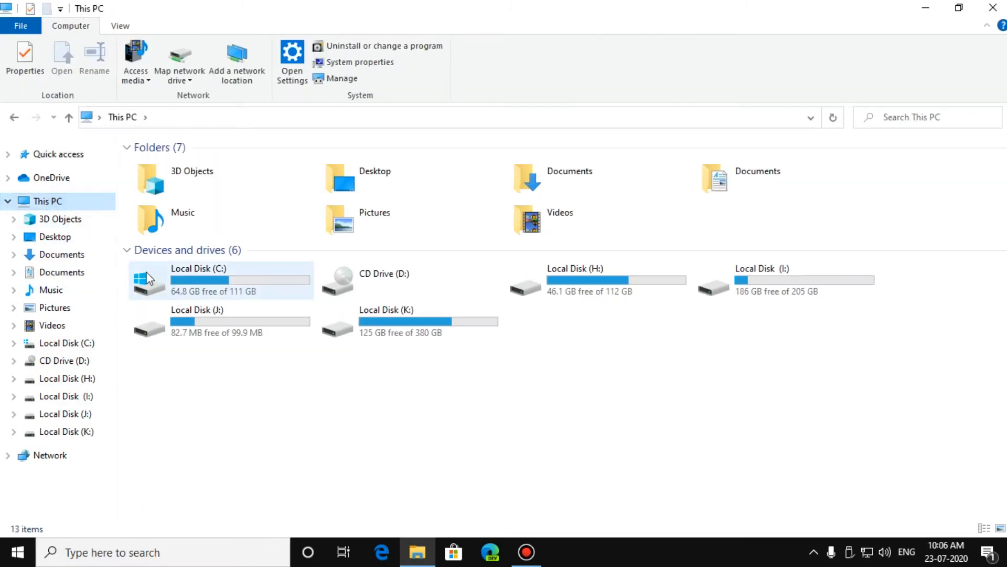
{"action": "left_click", "coordinate": [208, 379]}
{"action": "type", "text": "p"}
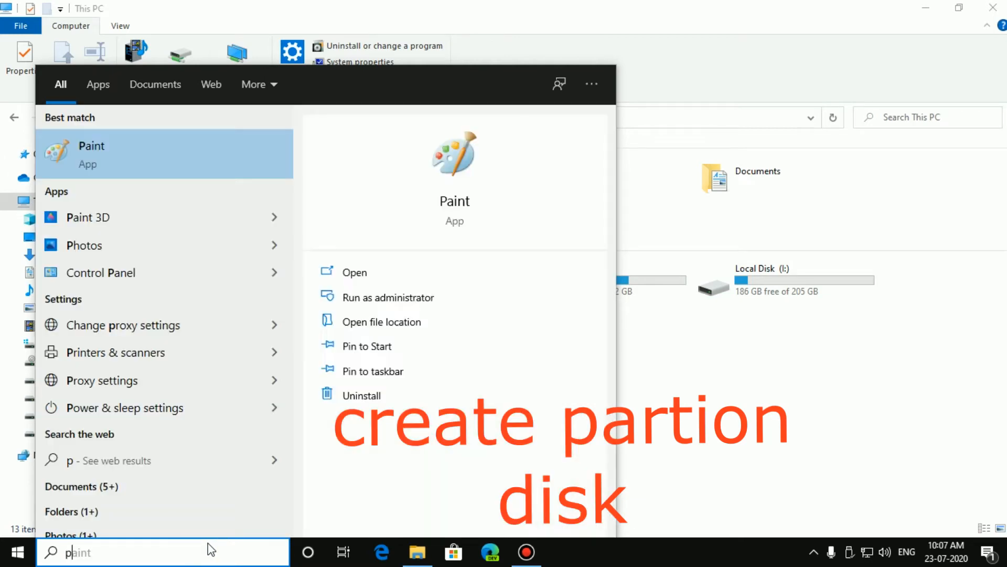
Search 'partition' and launch Create and format hard disk partitions (Disk Management)
{"action": "type", "text": "art"}
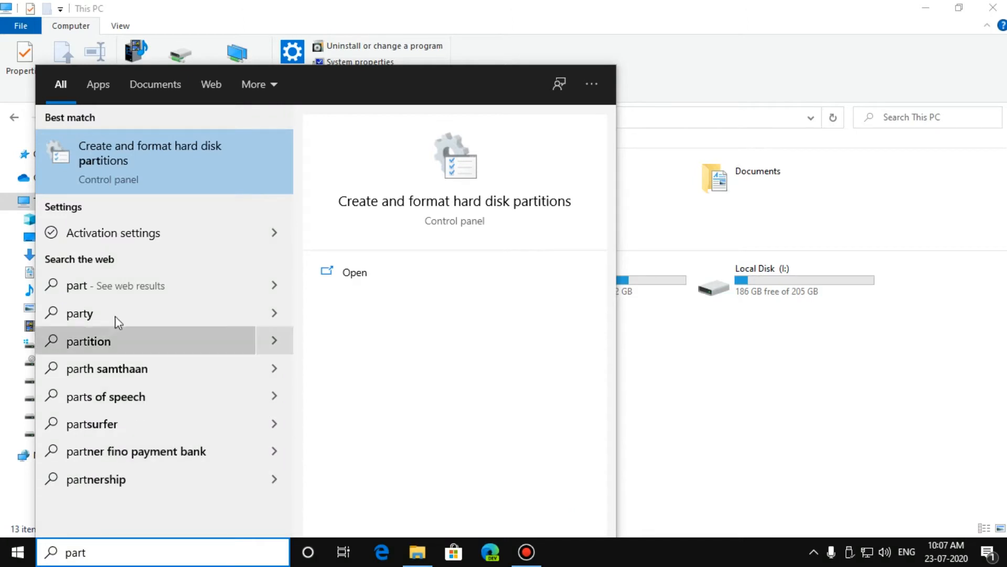
{"action": "mouse_move", "coordinate": [107, 187]}
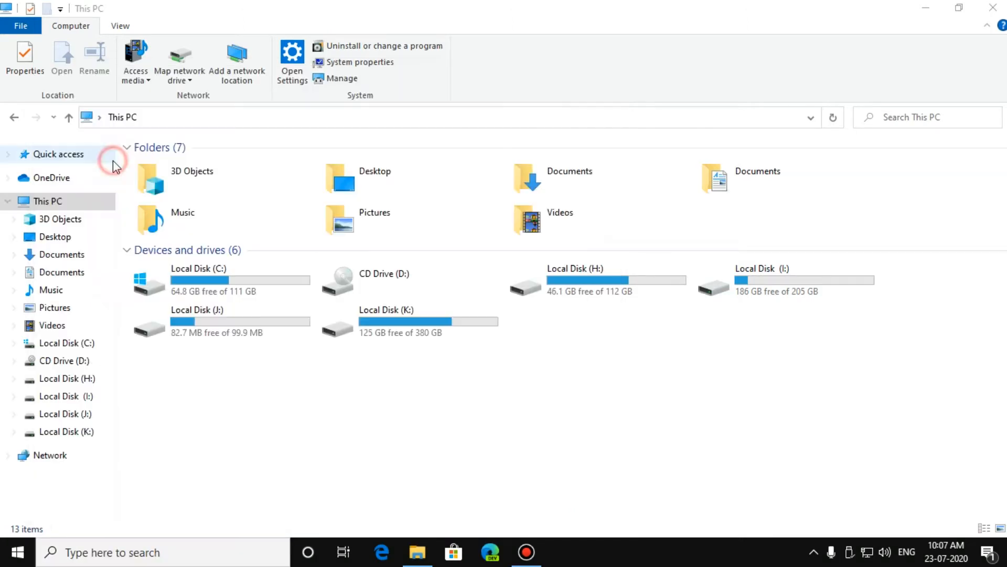
{"action": "left_click", "coordinate": [341, 78]}
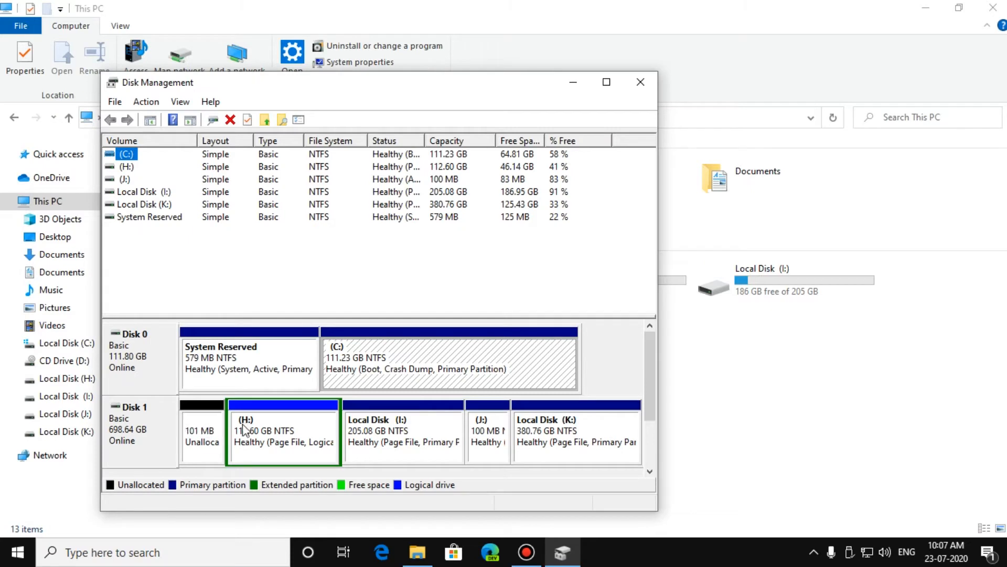
Review the K: partition's volume actions without changes and close Disk Management
{"action": "right_click", "coordinate": [576, 430]}
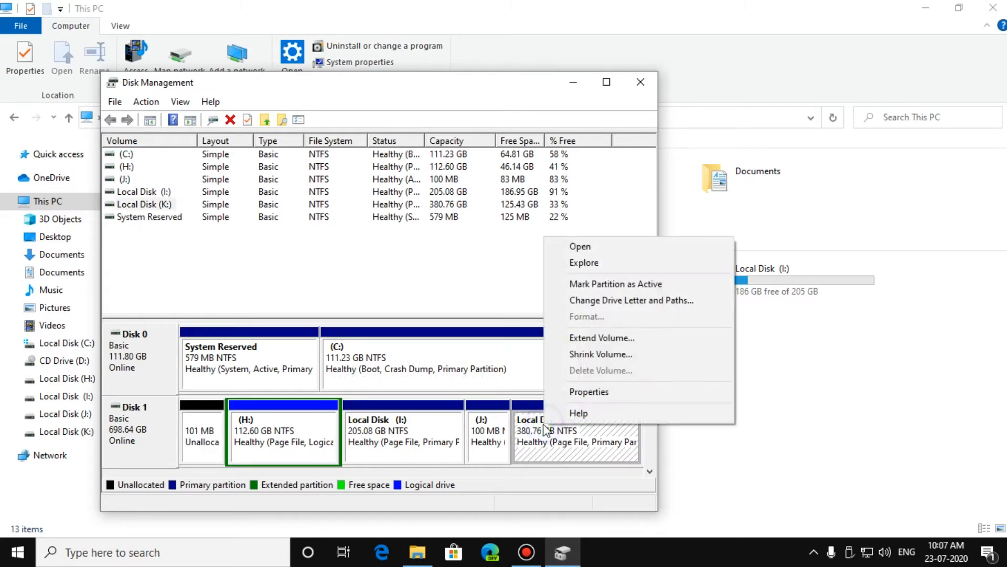
{"action": "mouse_move", "coordinate": [600, 354]}
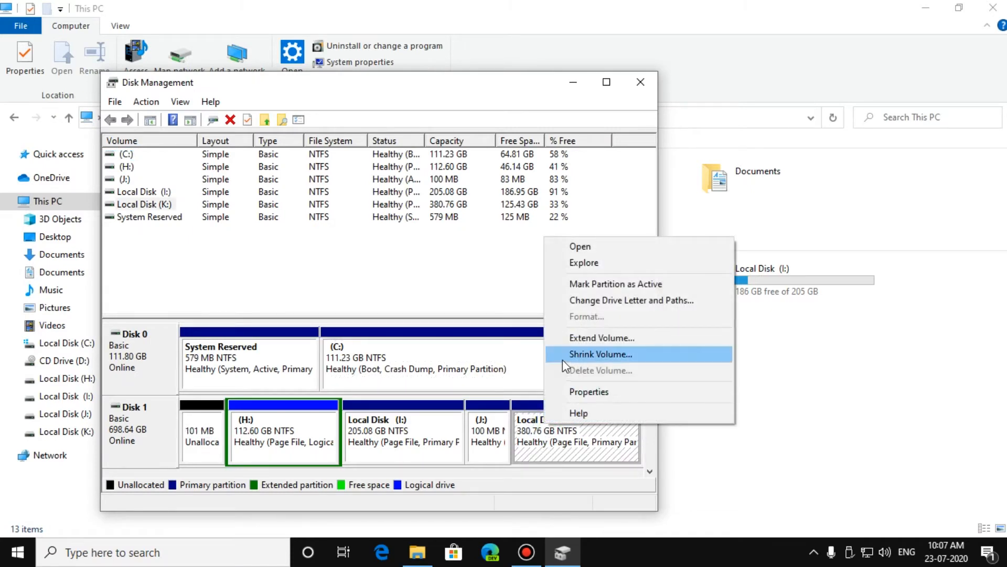
{"action": "mouse_move", "coordinate": [619, 340]}
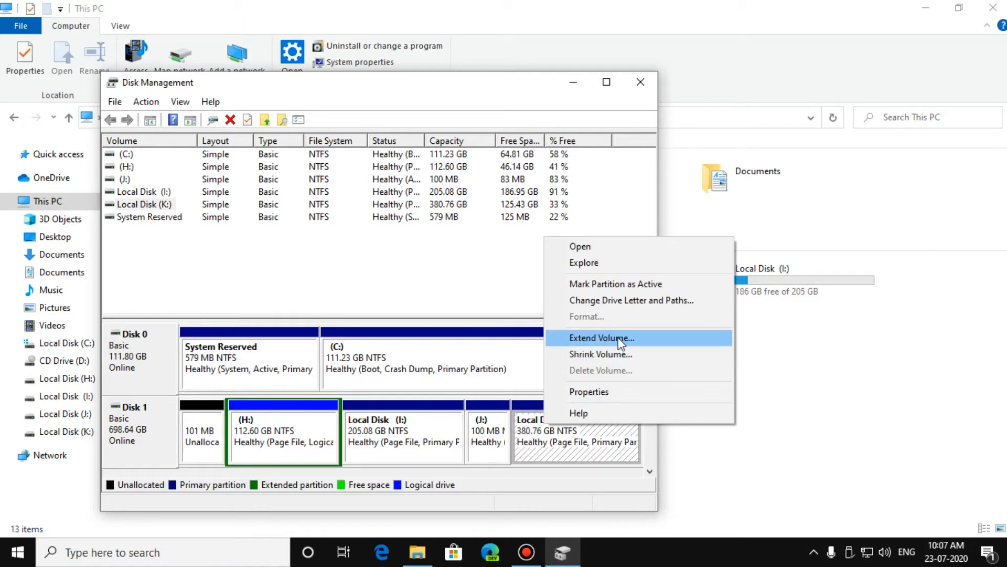
{"action": "mouse_move", "coordinate": [600, 353]}
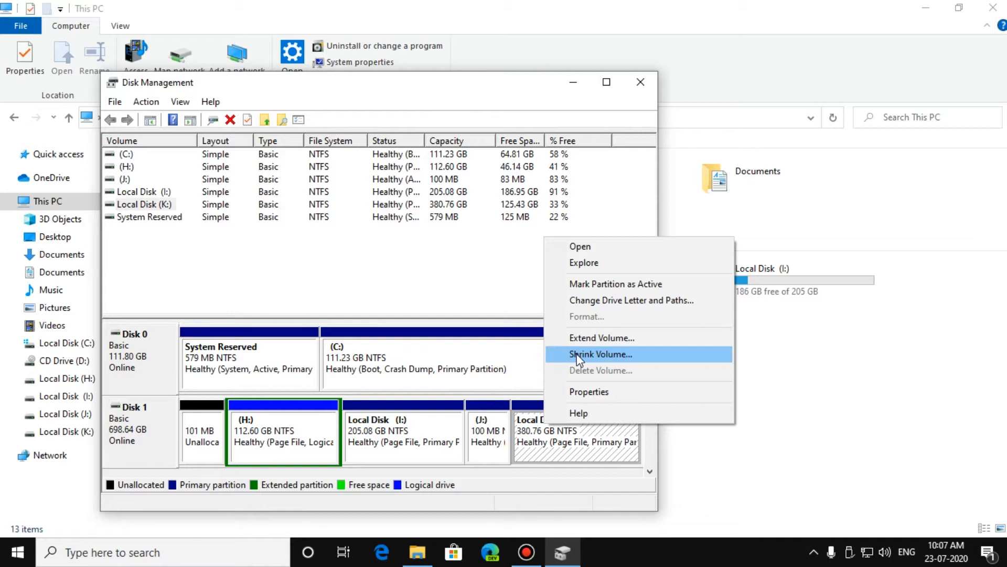
{"action": "mouse_move", "coordinate": [584, 353]}
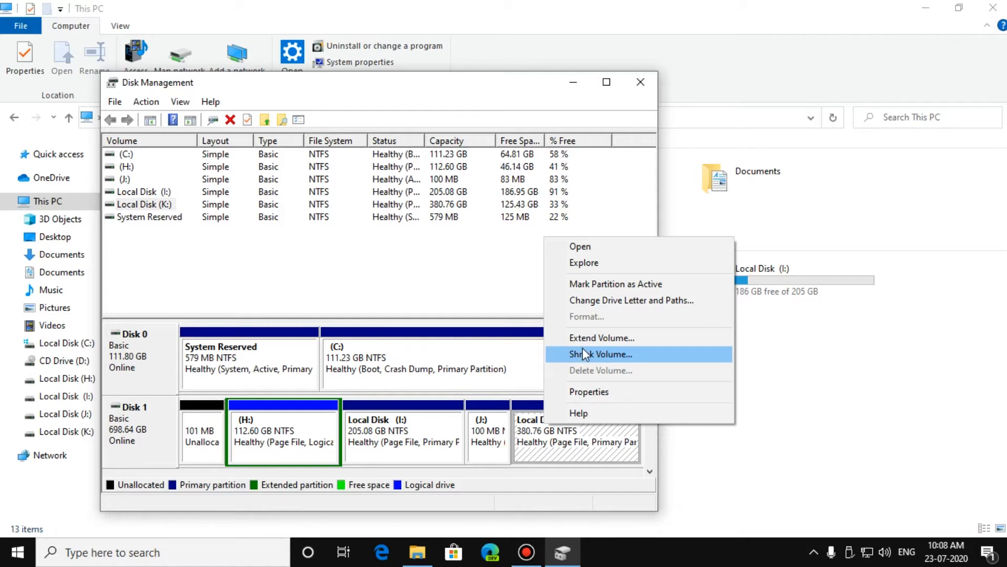
{"action": "mouse_move", "coordinate": [602, 337]}
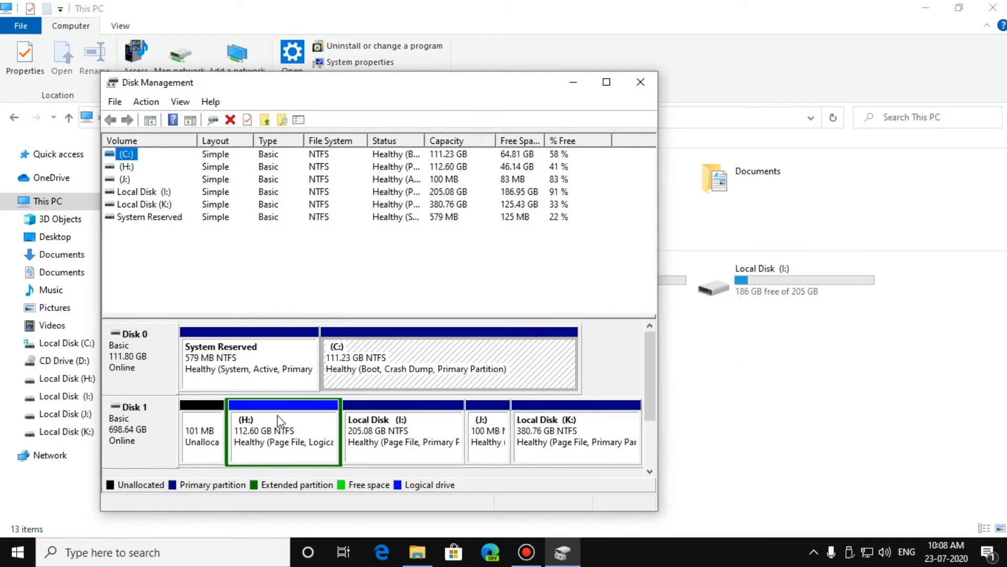
{"action": "mouse_move", "coordinate": [291, 469]}
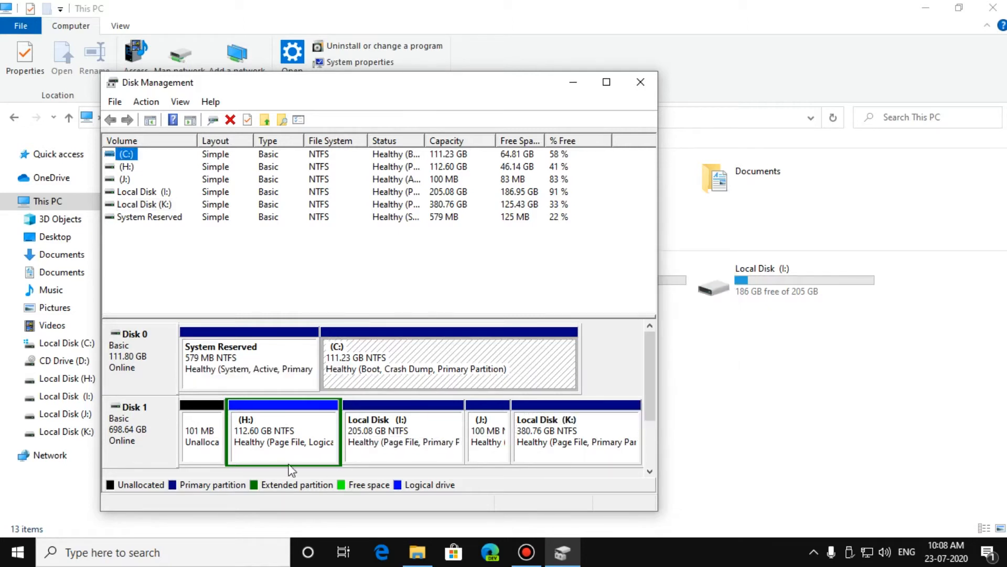
{"action": "mouse_move", "coordinate": [640, 82]}
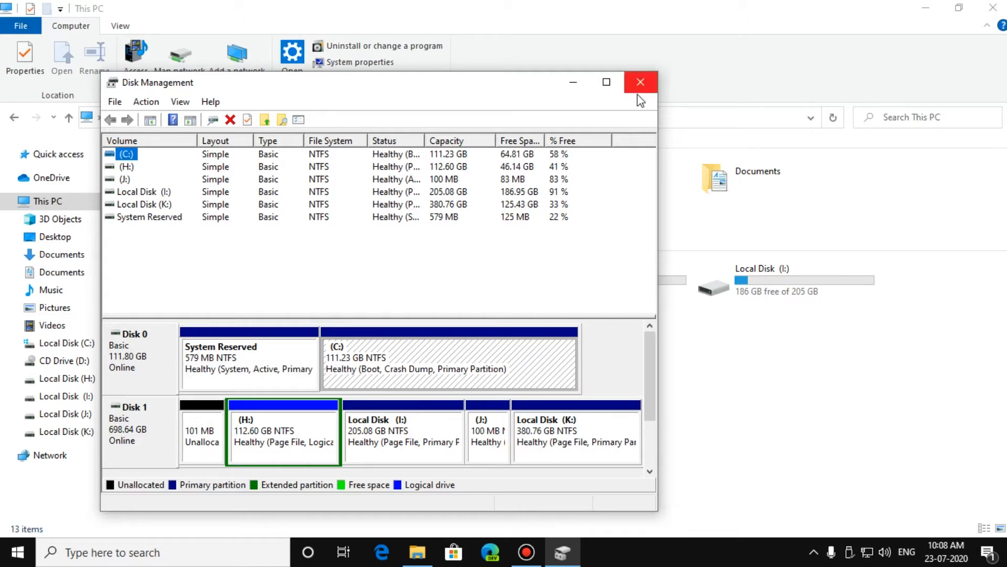
{"action": "left_click", "coordinate": [640, 82]}
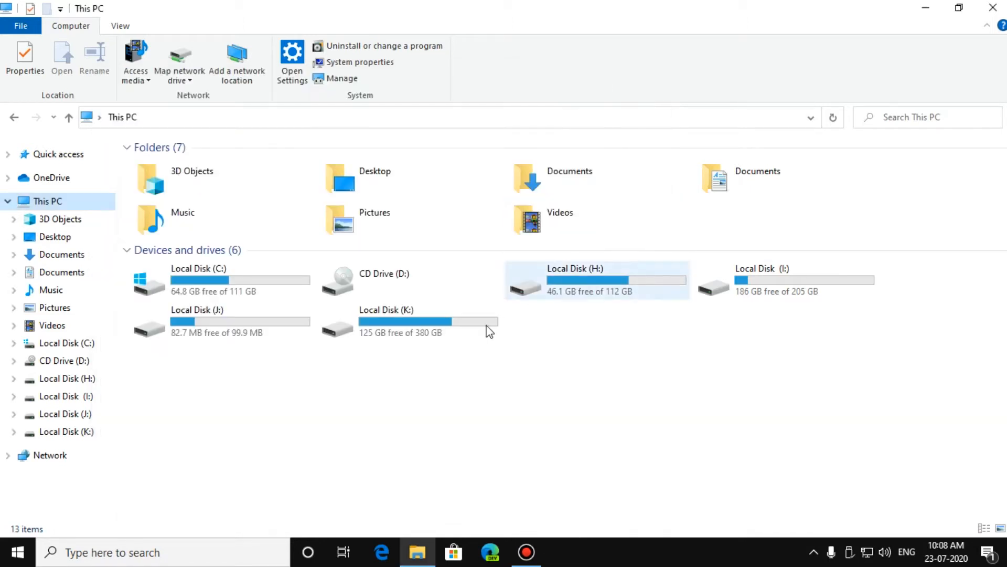
Browse the contents of the selected drives, scrolling through their files and folders
{"action": "left_click", "coordinate": [197, 321]}
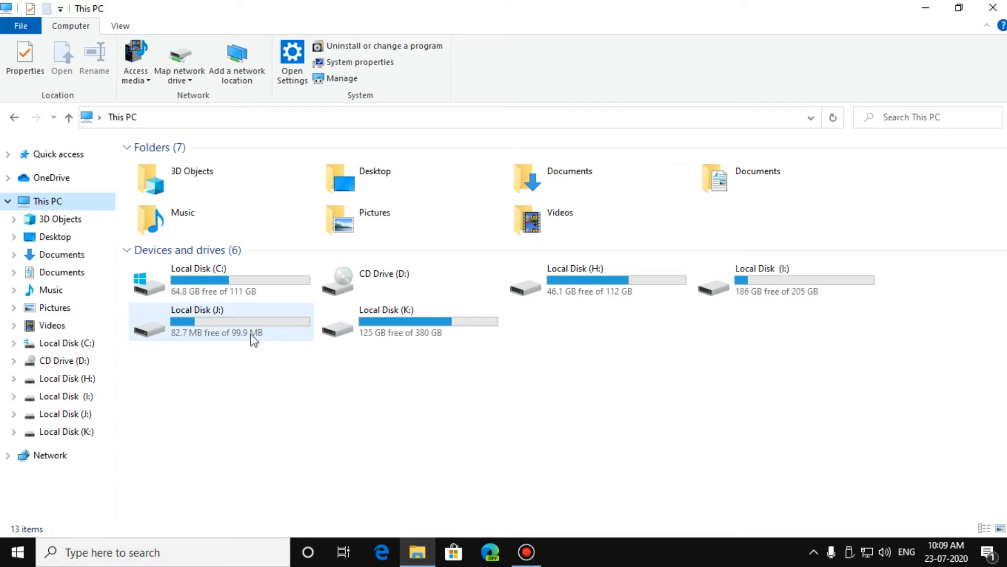
{"action": "double_click", "coordinate": [576, 279]}
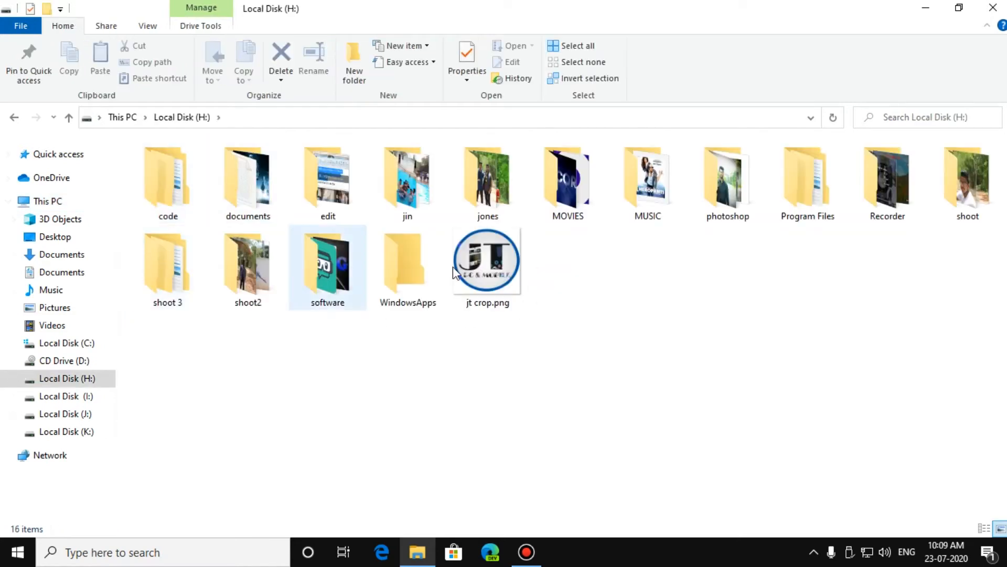
{"action": "left_click", "coordinate": [567, 180]}
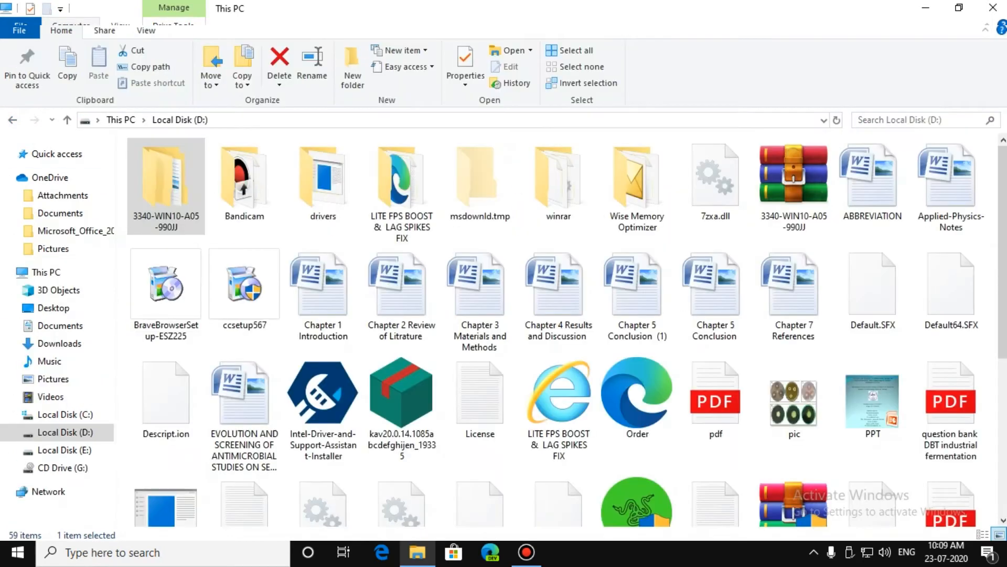
{"action": "scroll", "scroll_direction": "down", "scroll_amount": 3}
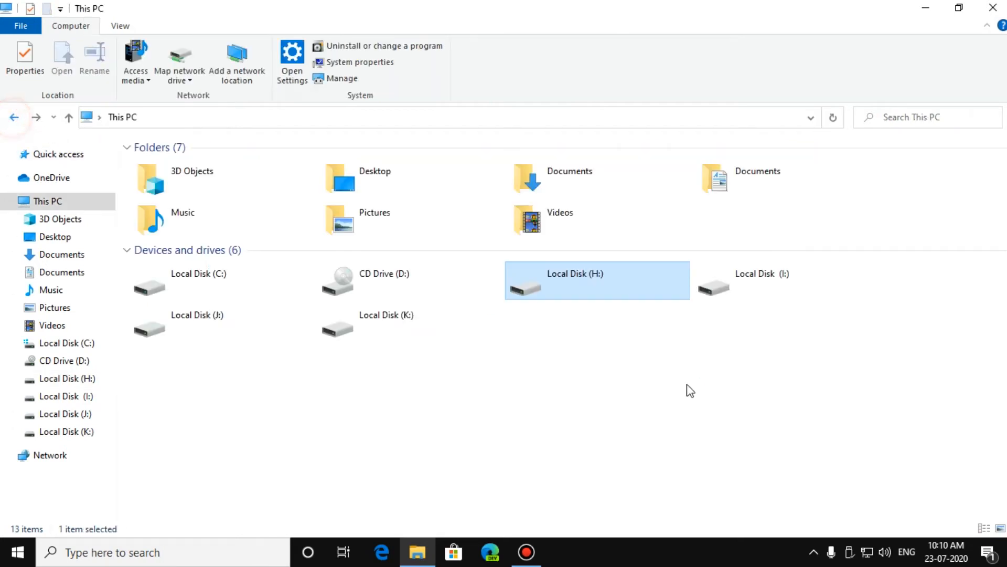
{"action": "double_click", "coordinate": [762, 273]}
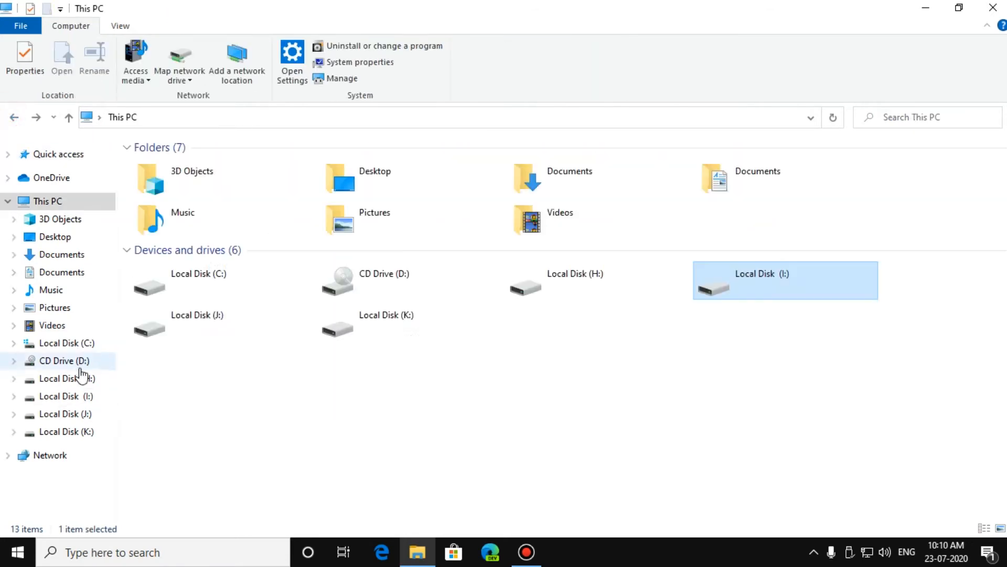
Look through Local Disk (J:) and Local Disk (K:), returning to This PC afterwards
{"action": "left_click", "coordinate": [196, 321]}
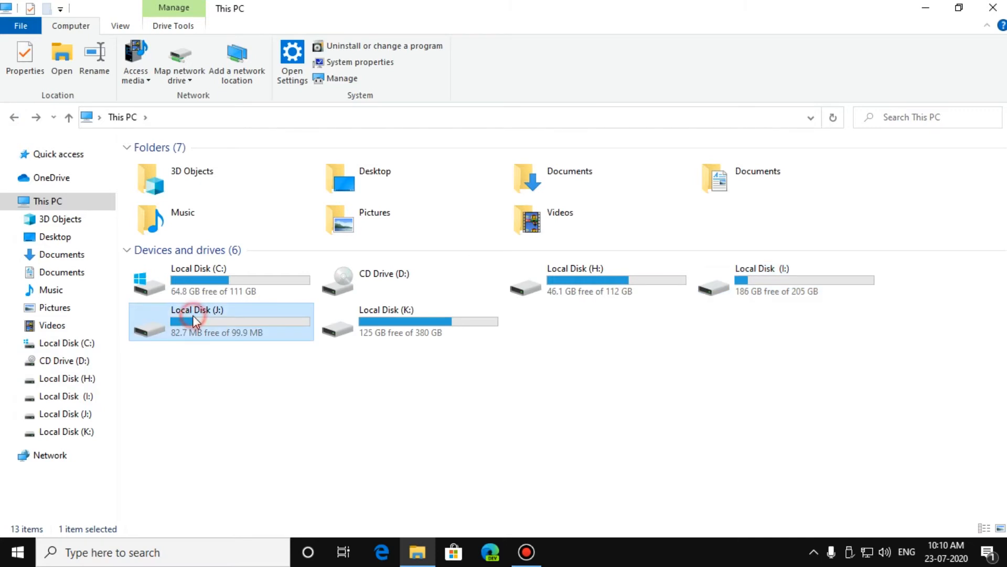
{"action": "double_click", "coordinate": [196, 321]}
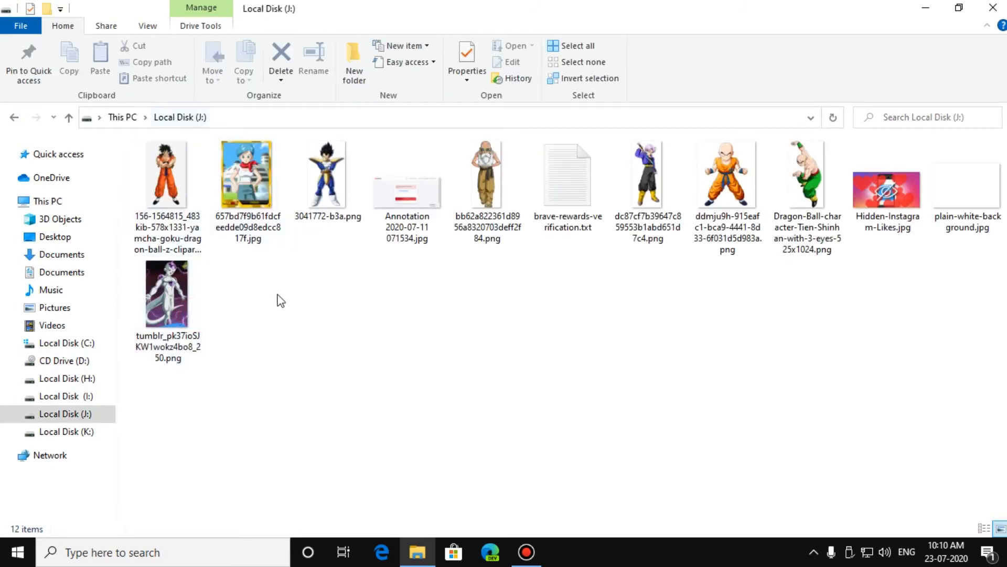
{"action": "left_click", "coordinate": [47, 200]}
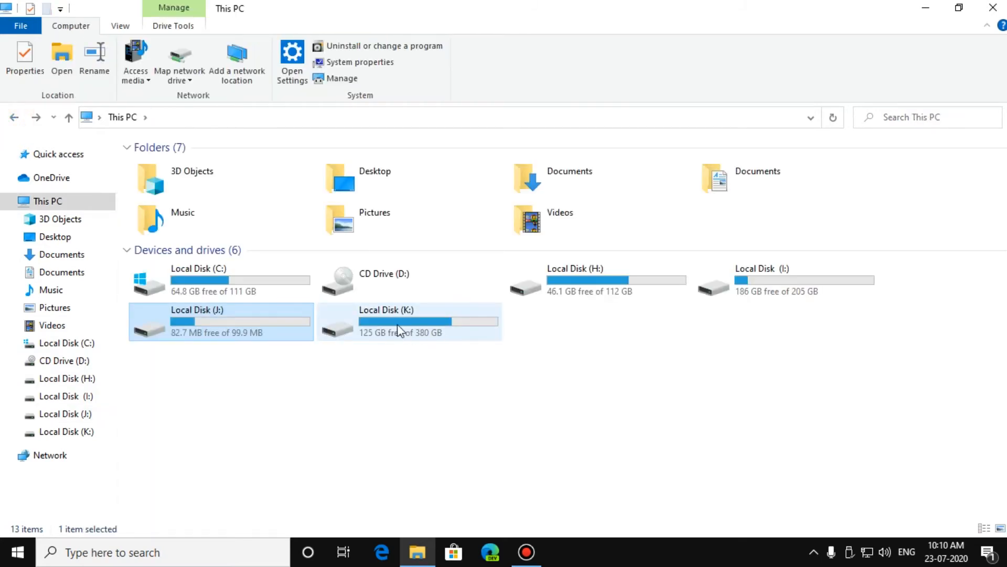
{"action": "double_click", "coordinate": [385, 321]}
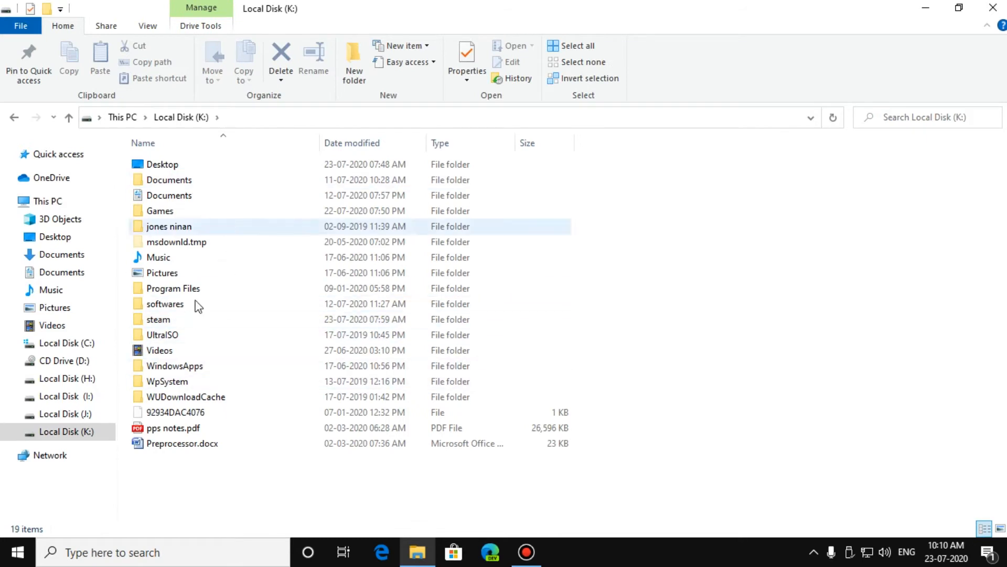
{"action": "left_click", "coordinate": [46, 201]}
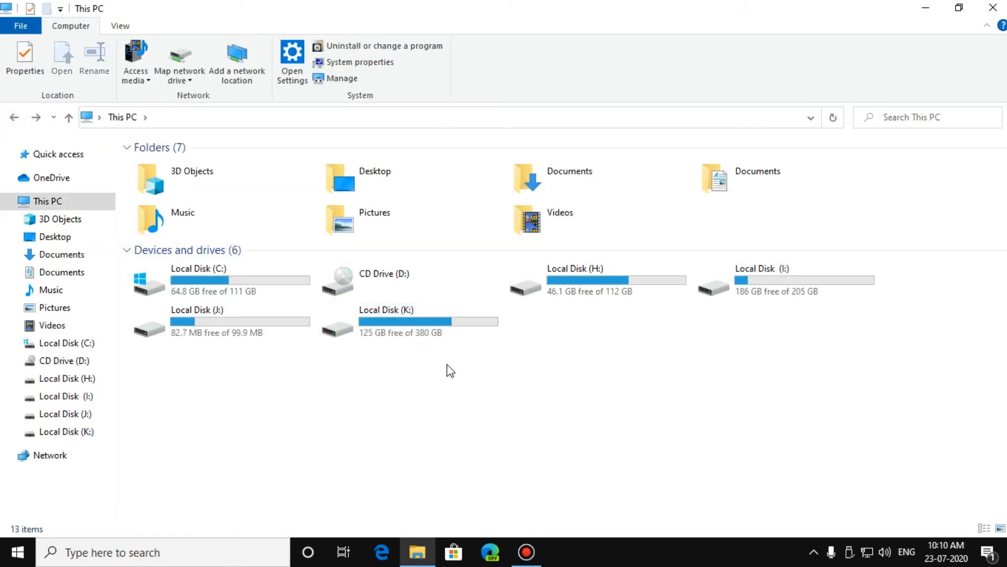
{"action": "left_click", "coordinate": [46, 201]}
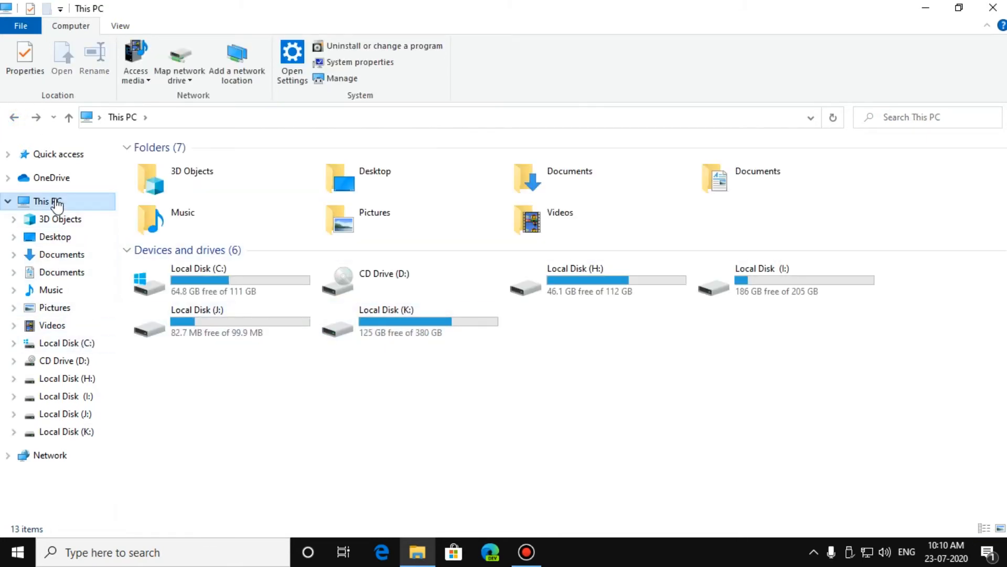
Bring up This PC's System Properties on the System Protection tab
{"action": "right_click", "coordinate": [45, 202]}
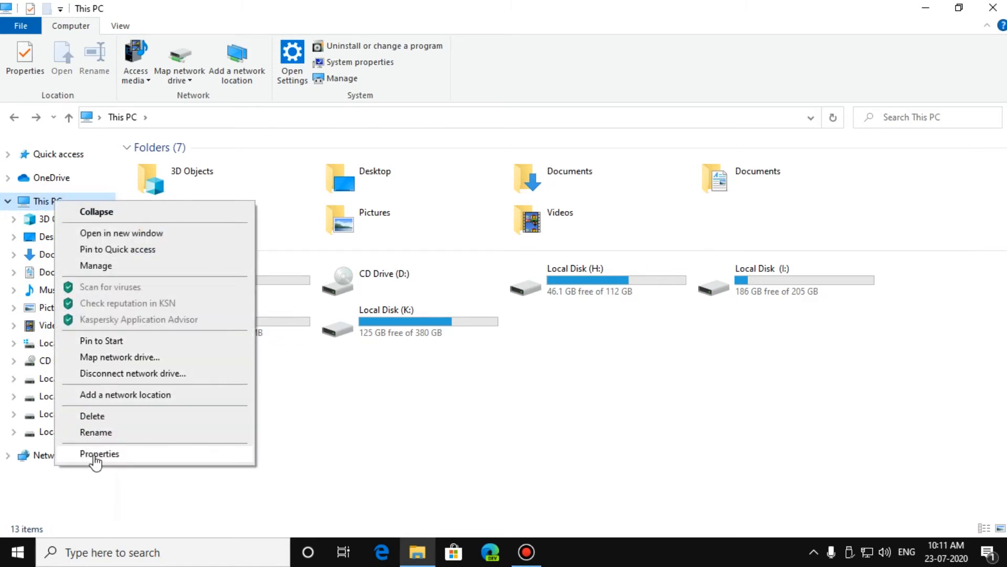
{"action": "left_click", "coordinate": [99, 453]}
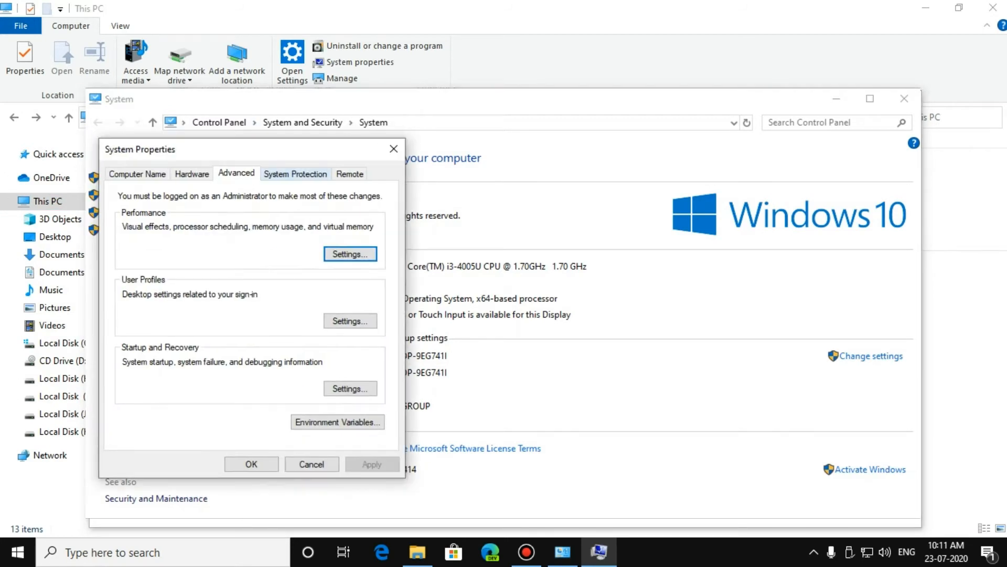
{"action": "left_click", "coordinate": [295, 173]}
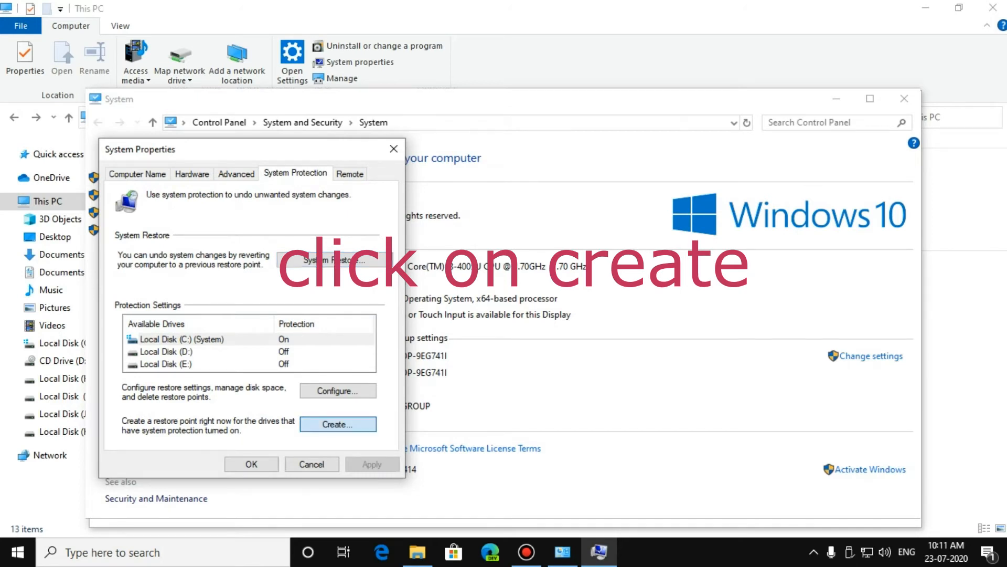
Create a new restore point with the description 'backup'
{"action": "left_click", "coordinate": [337, 424]}
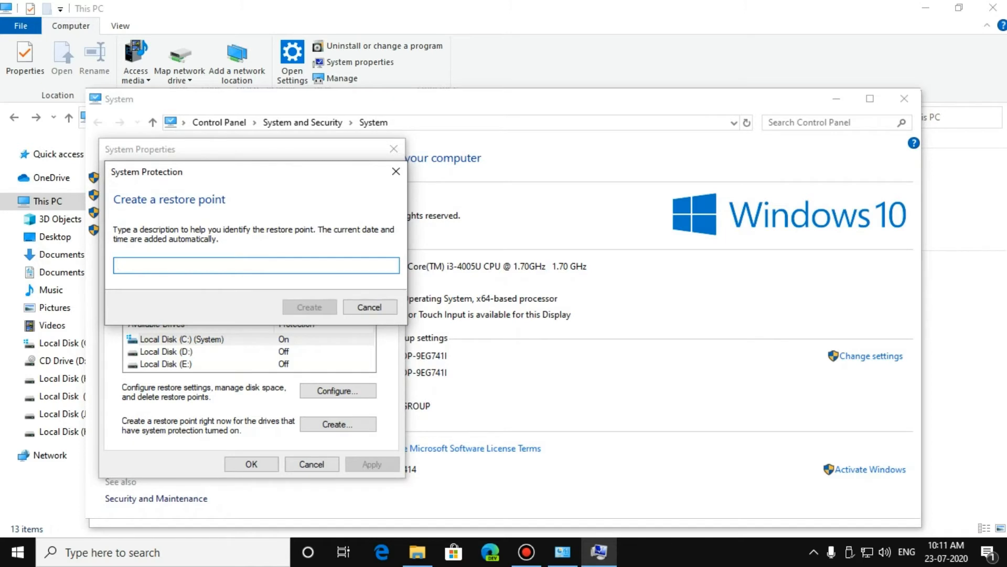
{"action": "left_click", "coordinate": [255, 265]}
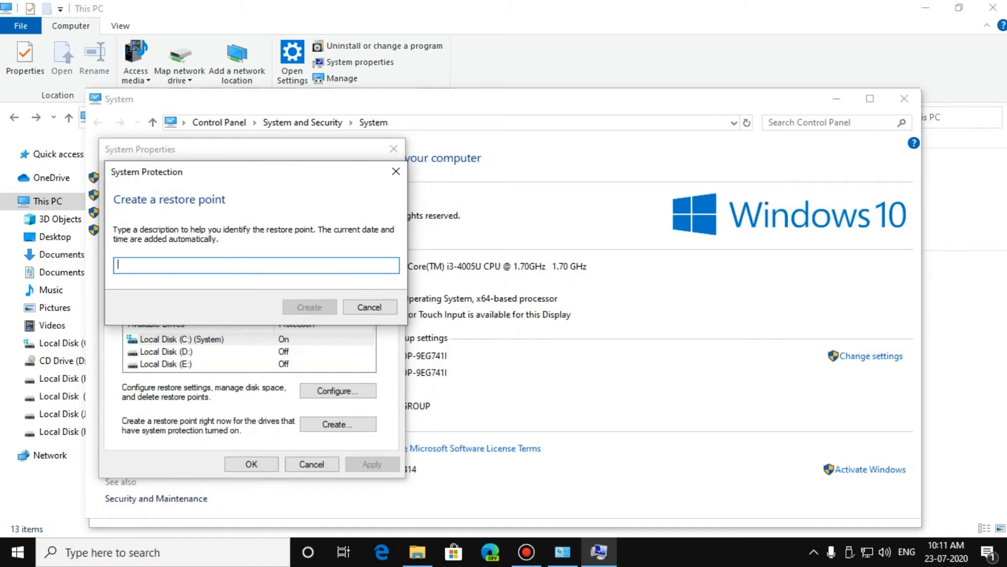
{"action": "type", "text": "bad"}
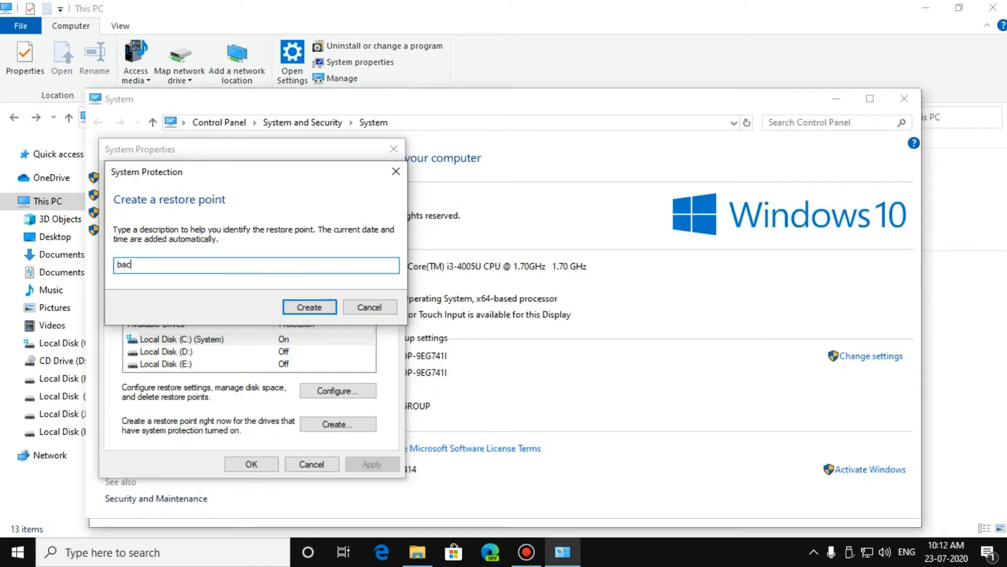
{"action": "type", "text": "kup"}
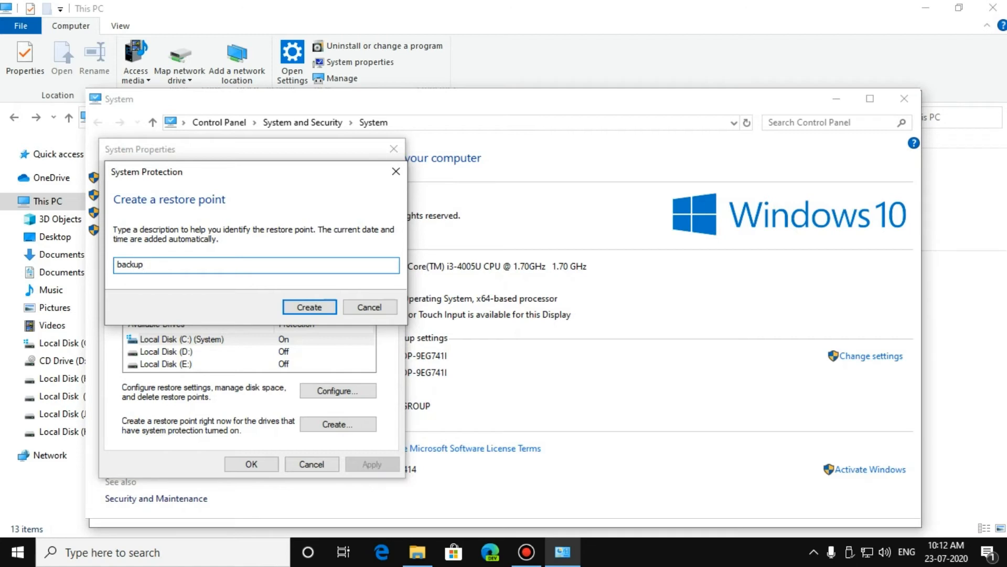
{"action": "left_click", "coordinate": [308, 306]}
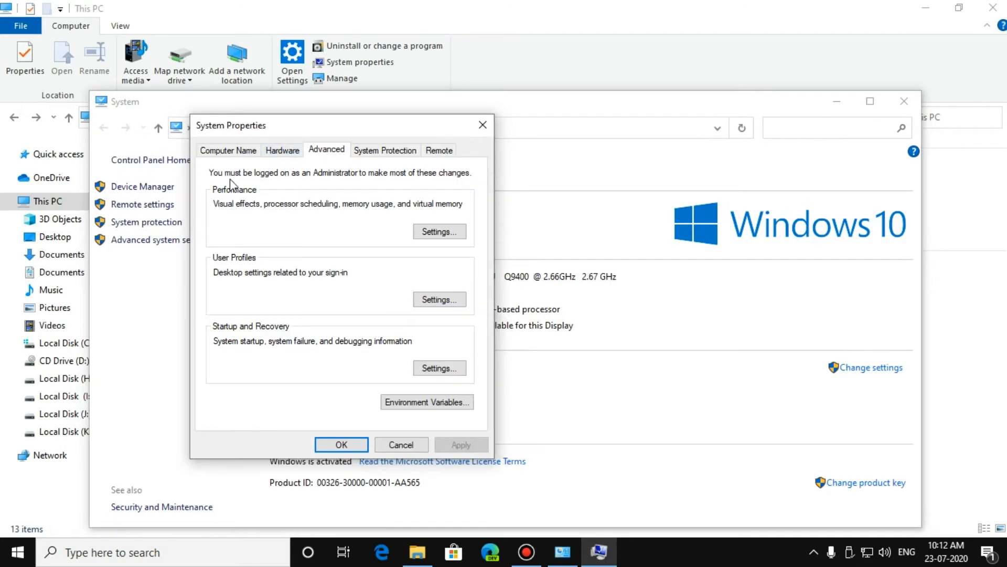
{"action": "mouse_move", "coordinate": [280, 200]}
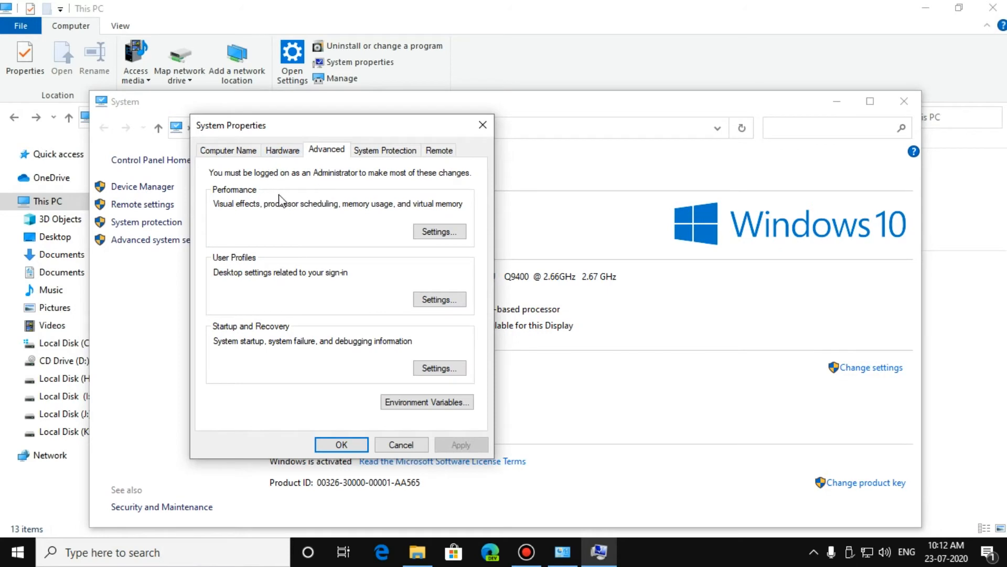
{"action": "mouse_move", "coordinate": [323, 154]}
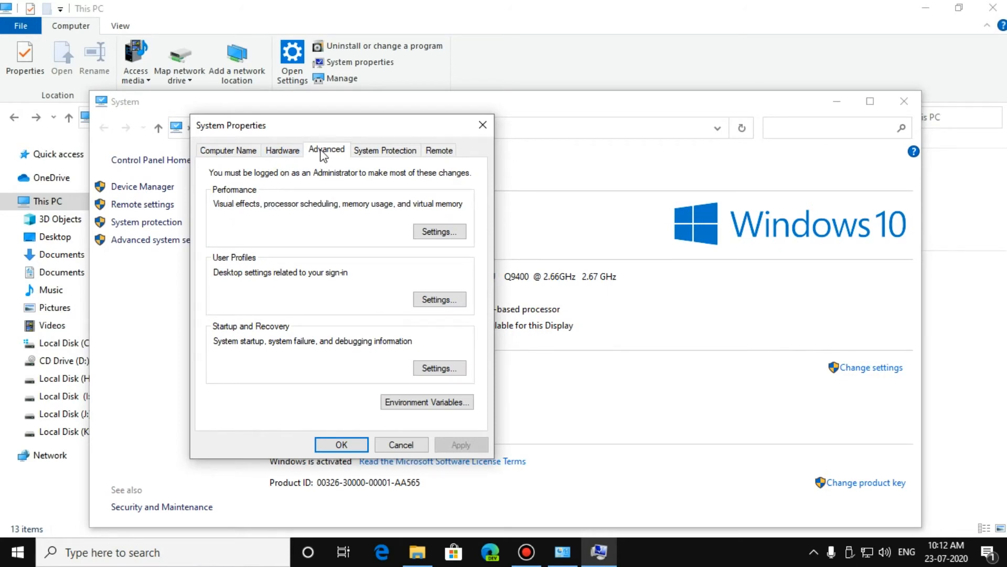
{"action": "mouse_move", "coordinate": [250, 213]}
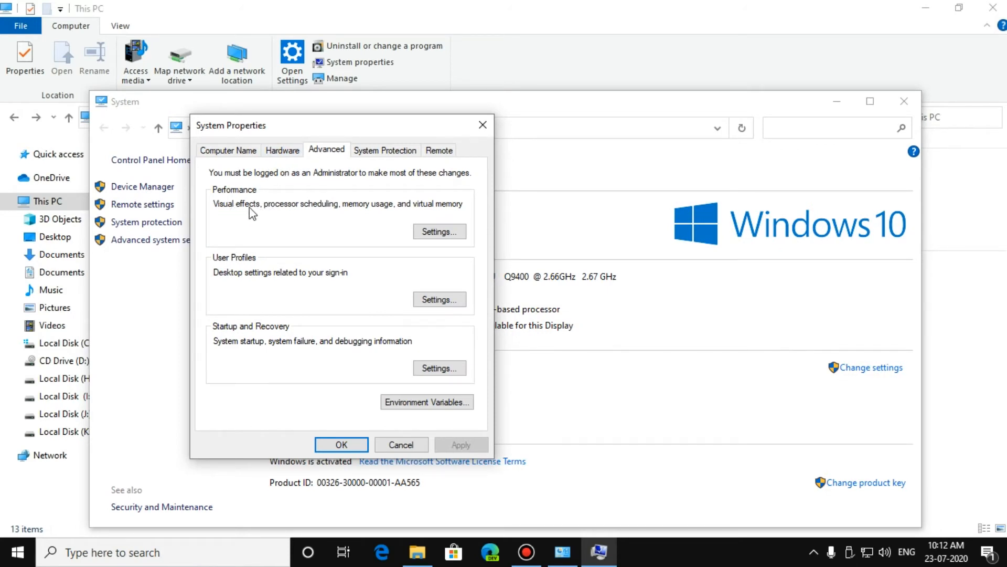
Confirm the virtual memory paging file sizes, including 2048 MB on H:, and close the dialogs
{"action": "left_click", "coordinate": [440, 231]}
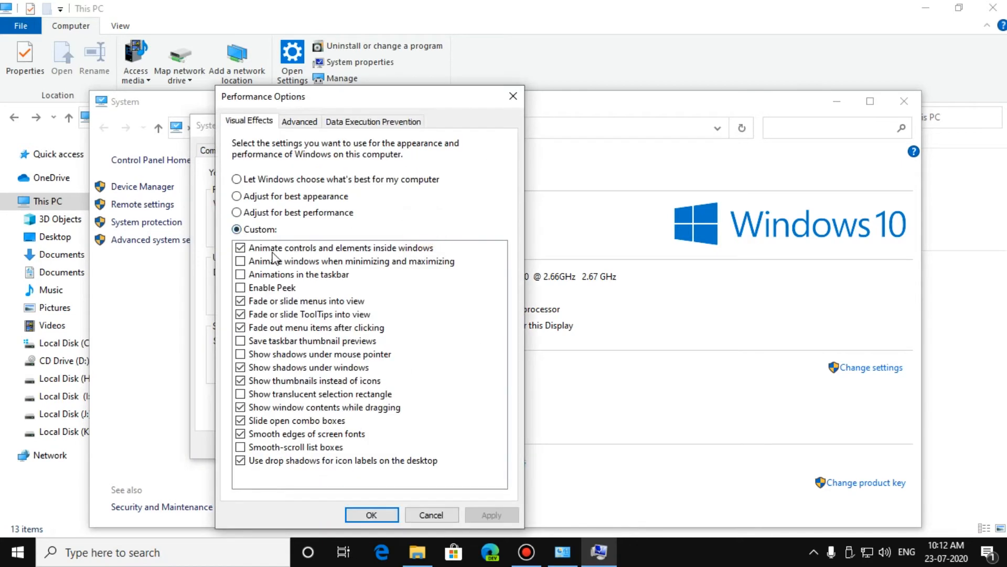
{"action": "left_click", "coordinate": [299, 121]}
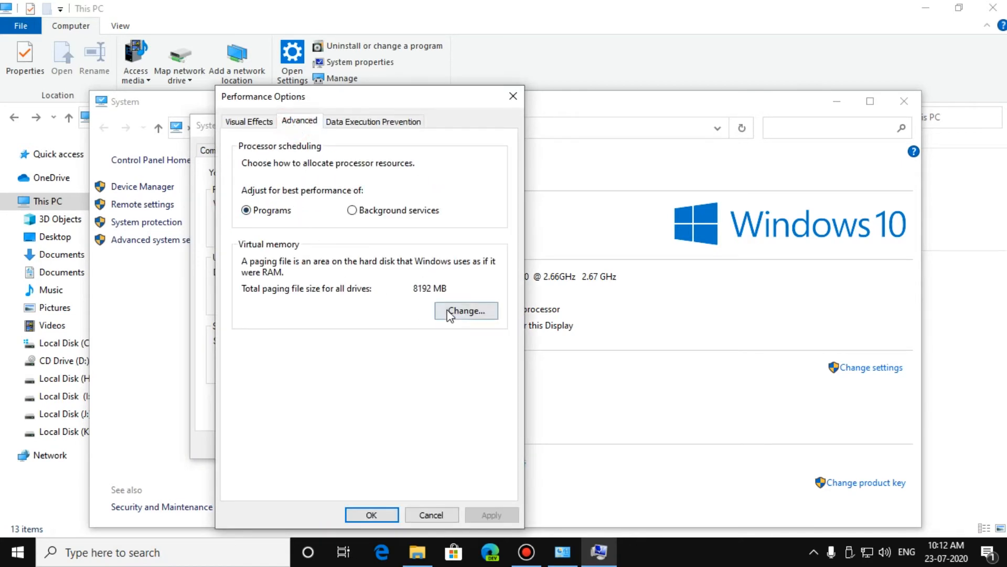
{"action": "mouse_move", "coordinate": [490, 330]}
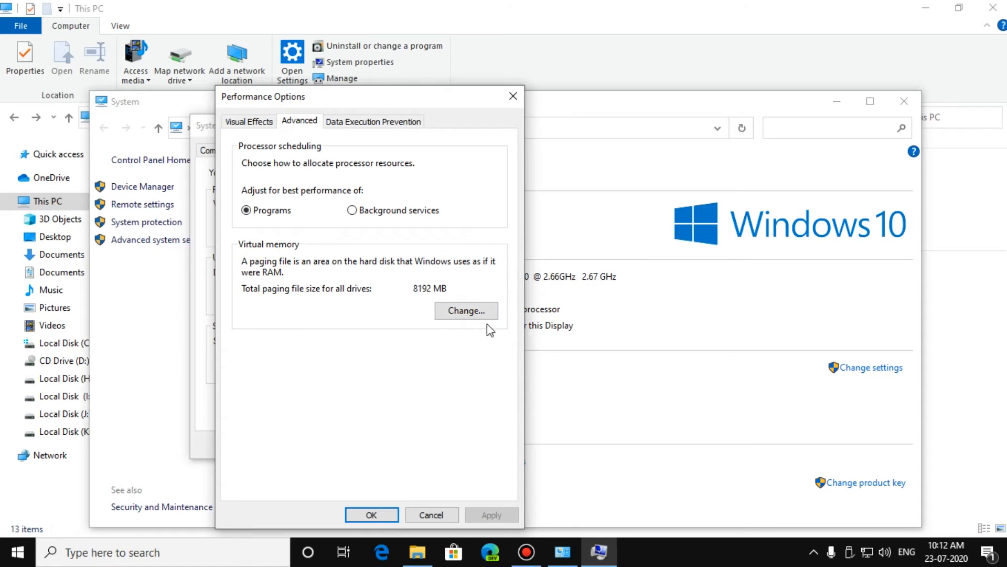
{"action": "left_click", "coordinate": [465, 311]}
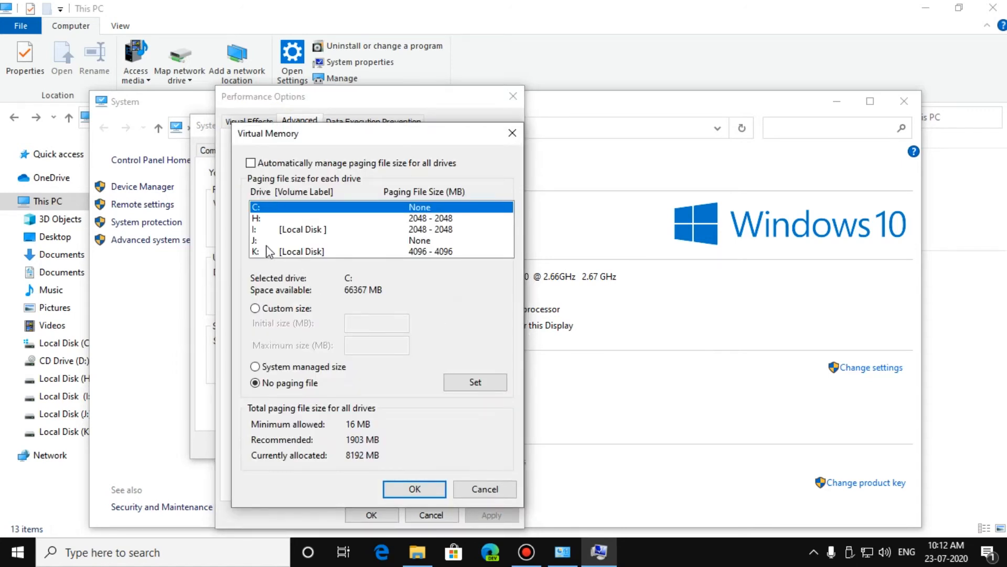
{"action": "mouse_move", "coordinate": [276, 226]}
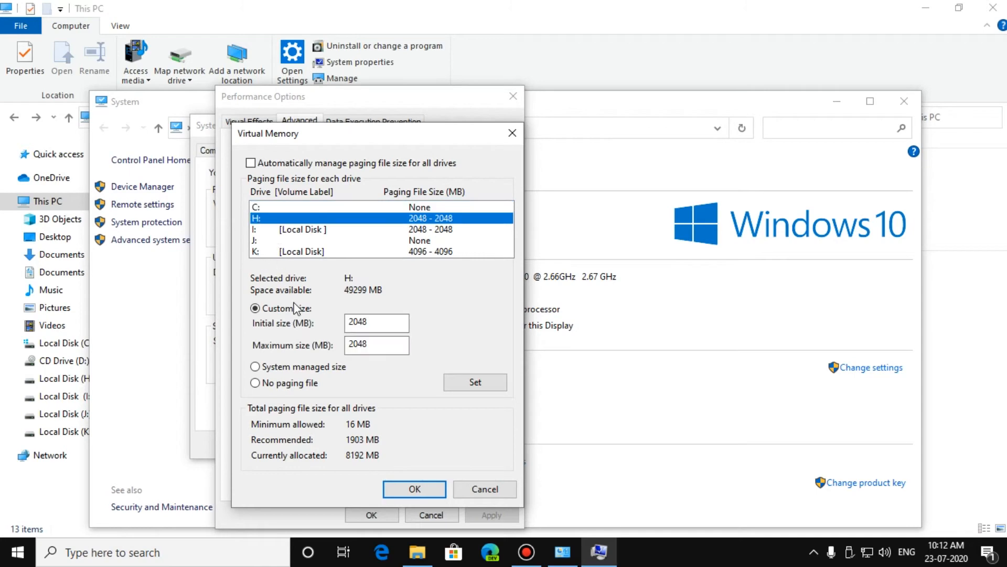
{"action": "left_click", "coordinate": [415, 489]}
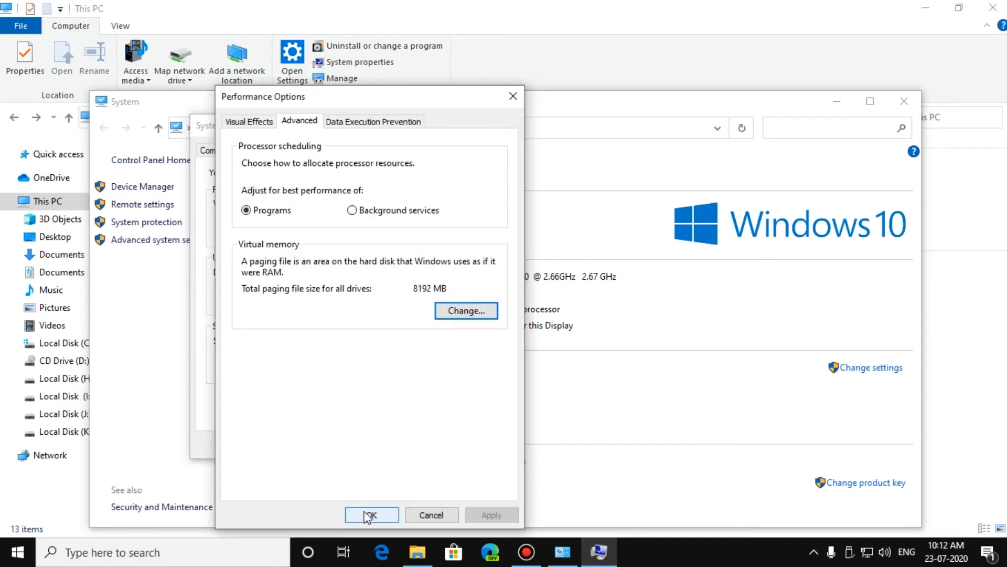
{"action": "left_click", "coordinate": [372, 514]}
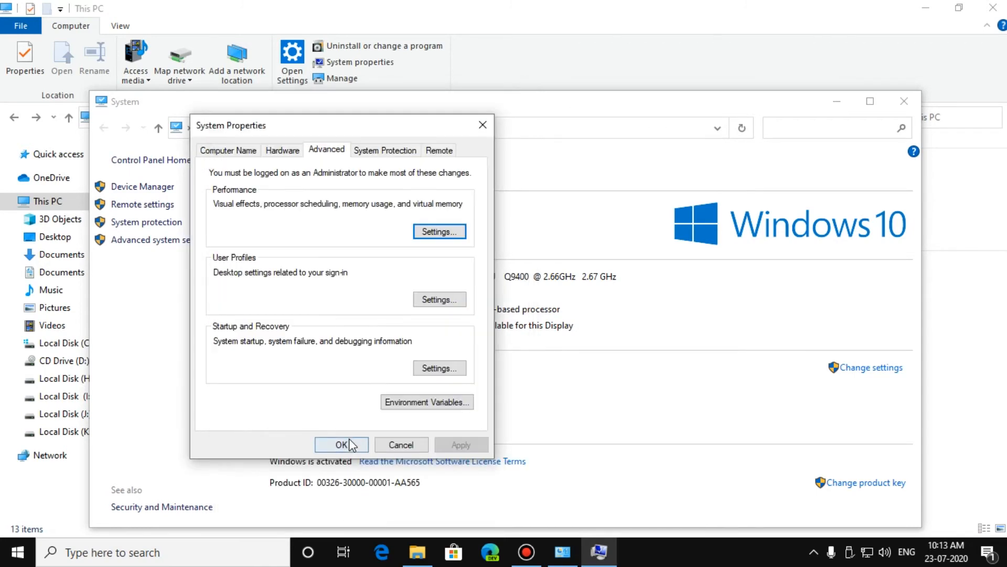
{"action": "left_click", "coordinate": [341, 445]}
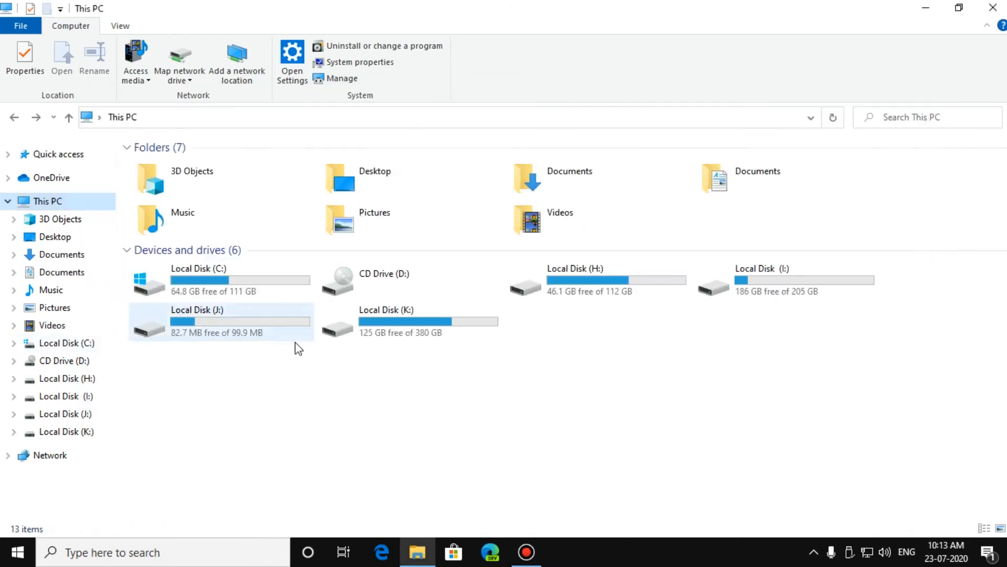
{"action": "mouse_move", "coordinate": [64, 342]}
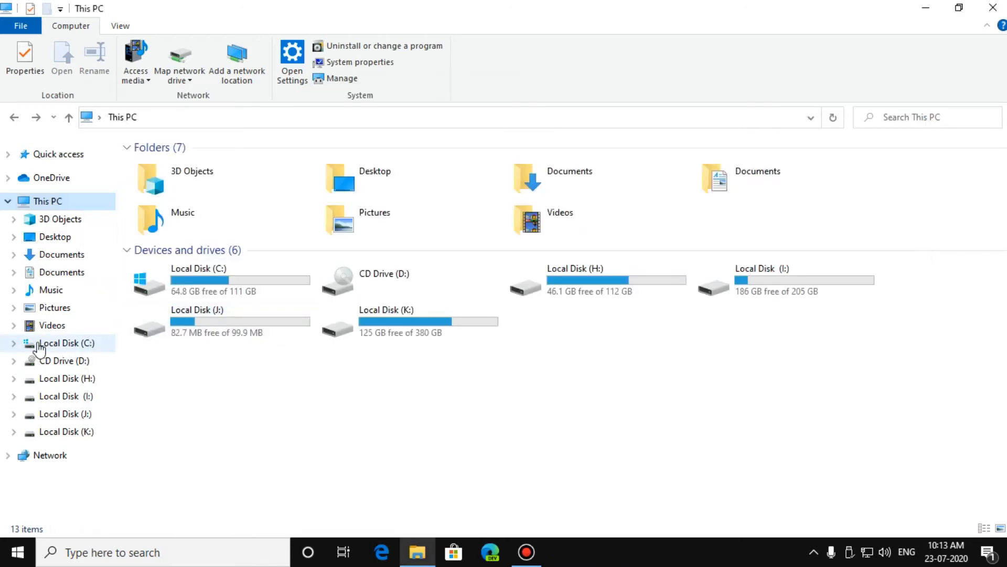
Show the Tools tab of Local Disk (C:) Properties with error checking and optimization
{"action": "right_click", "coordinate": [64, 342]}
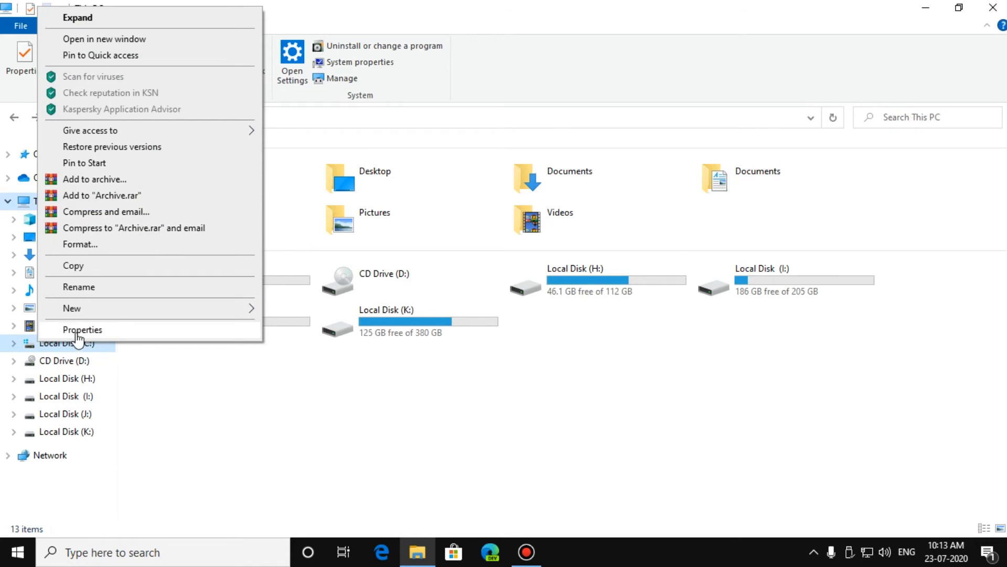
{"action": "left_click", "coordinate": [82, 329]}
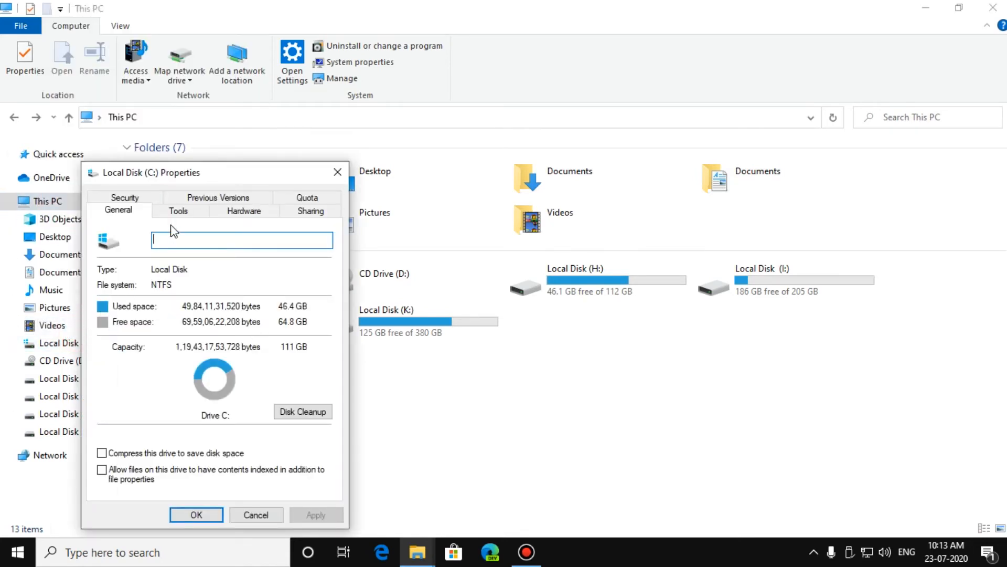
{"action": "left_click", "coordinate": [177, 210]}
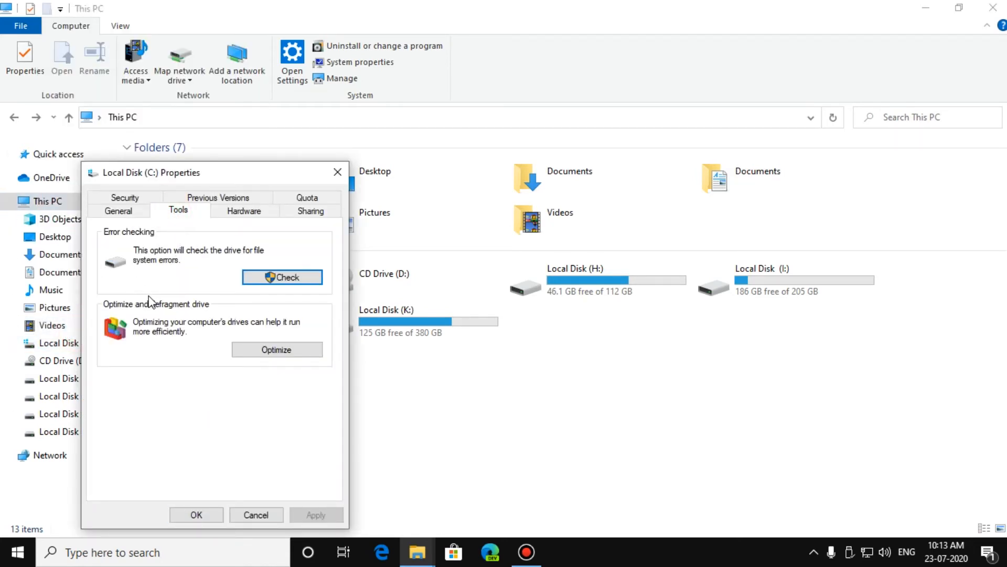
{"action": "mouse_move", "coordinate": [151, 258]}
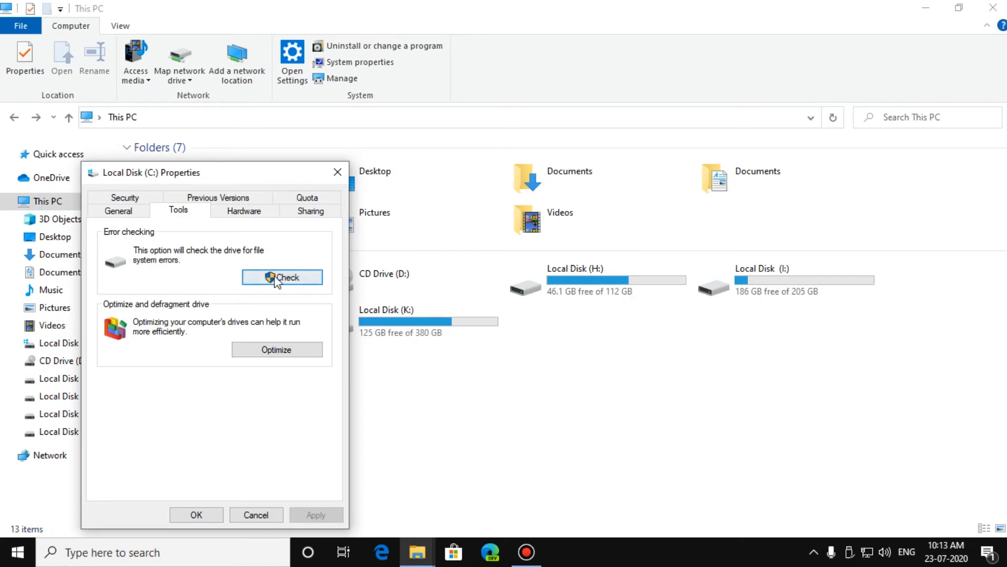
{"action": "mouse_move", "coordinate": [225, 273]}
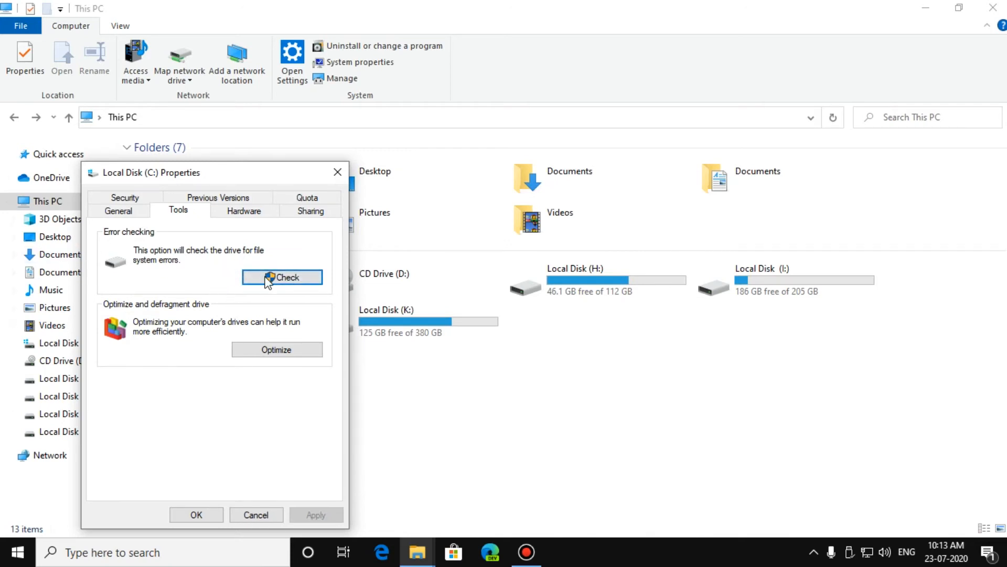
{"action": "mouse_move", "coordinate": [108, 326]}
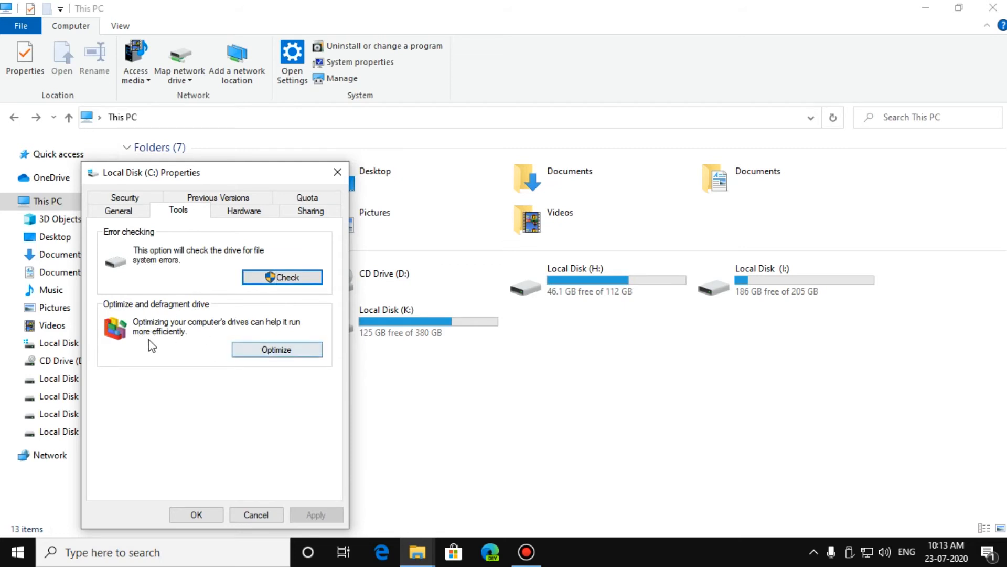
Run Optimize on the drives from the Optimize Drives window
{"action": "left_click", "coordinate": [276, 349]}
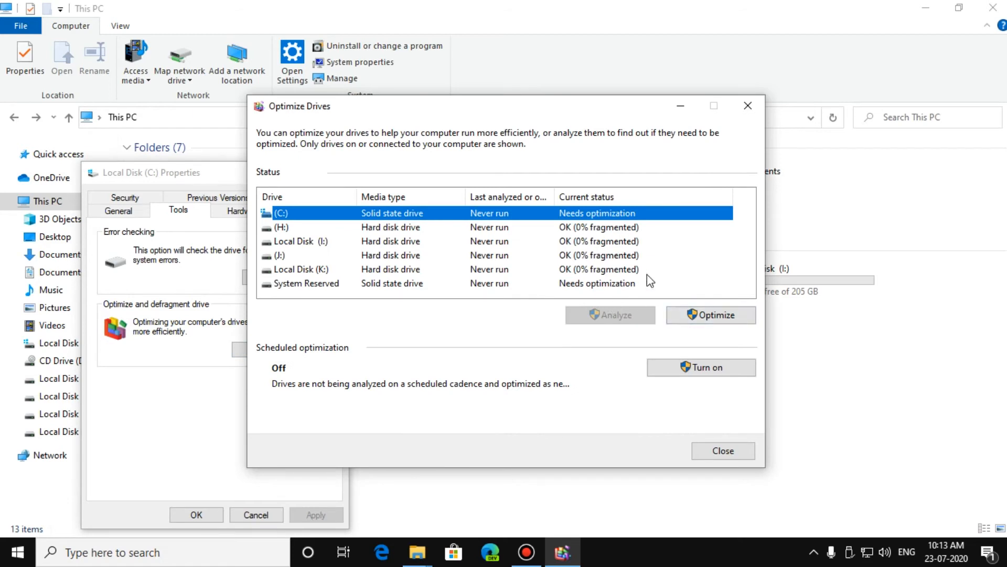
{"action": "mouse_move", "coordinate": [671, 298]}
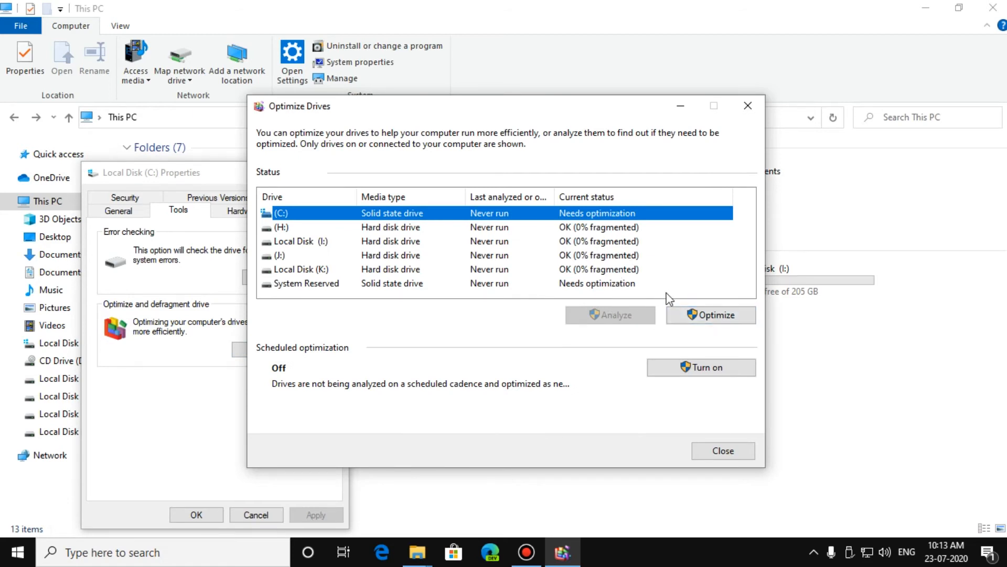
{"action": "left_click", "coordinate": [710, 315]}
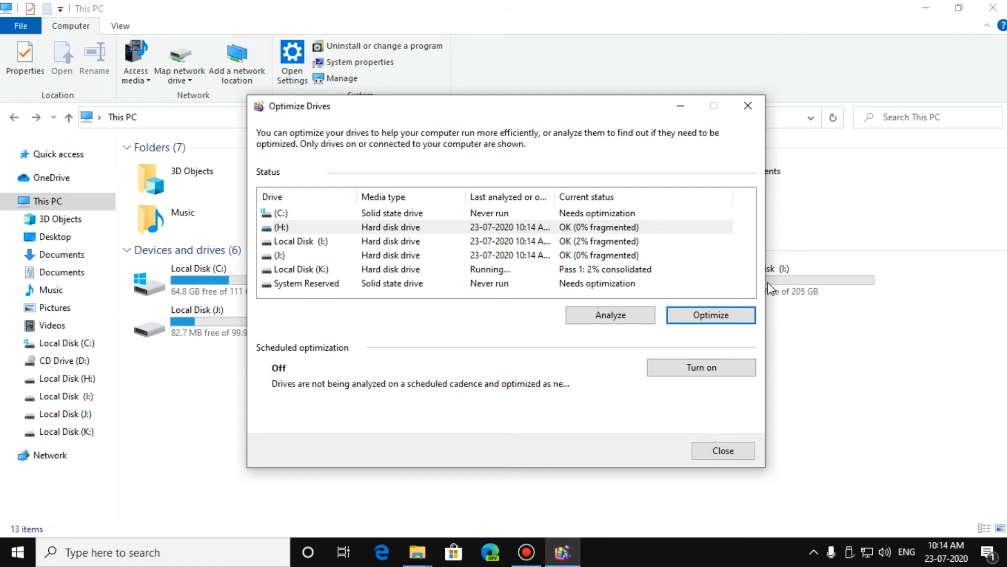
{"action": "mouse_move", "coordinate": [754, 283]}
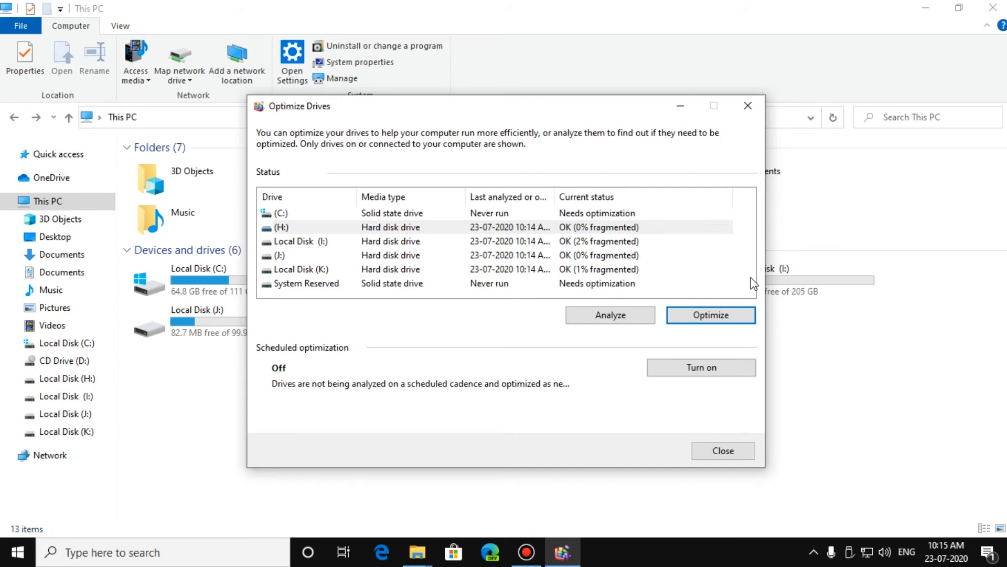
{"action": "mouse_move", "coordinate": [746, 160]}
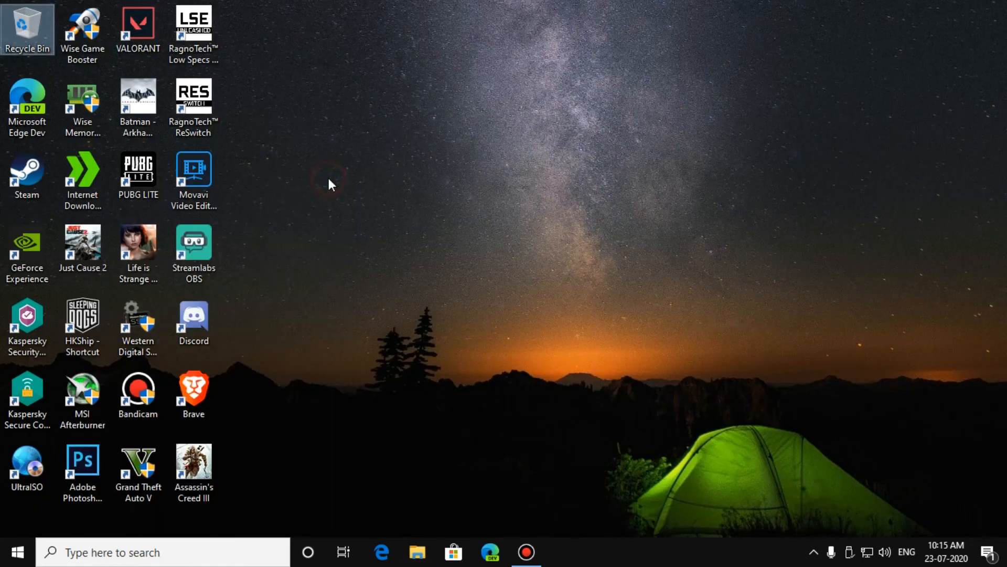
Reach Power Options via Control Panel > Hardware and Sound, select High performance, and close it
{"action": "left_click", "coordinate": [18, 551]}
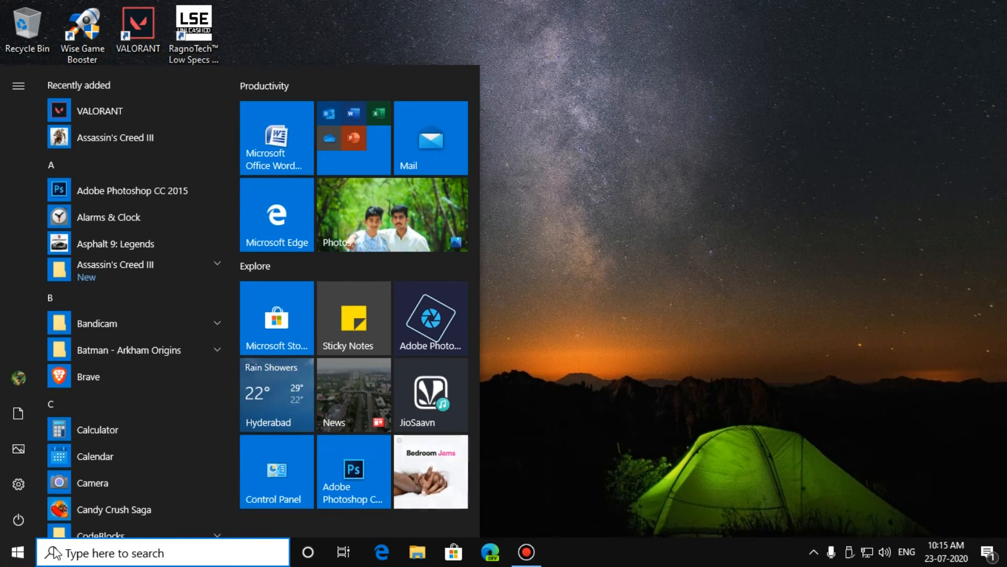
{"action": "type", "text": "calculator"}
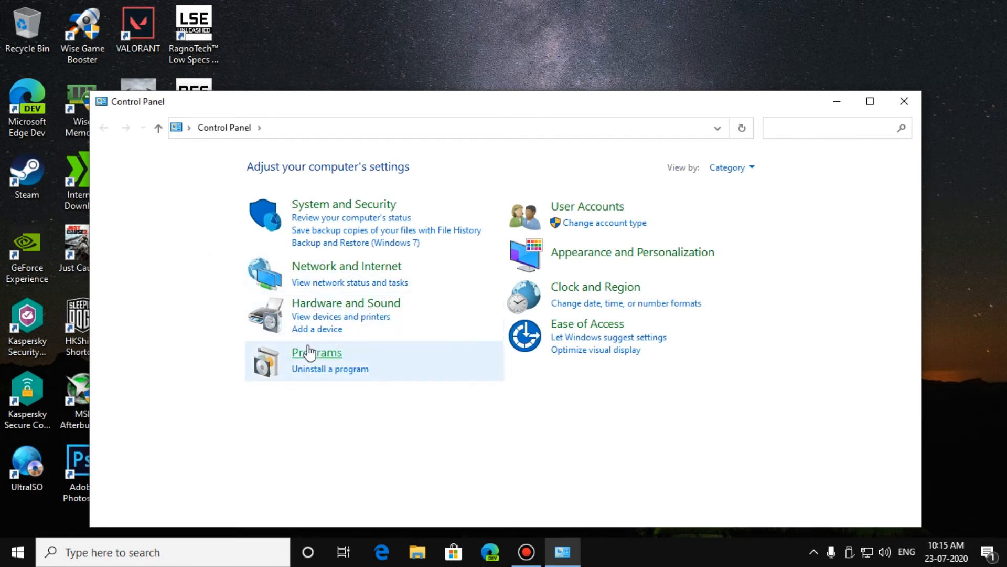
{"action": "left_click", "coordinate": [345, 302]}
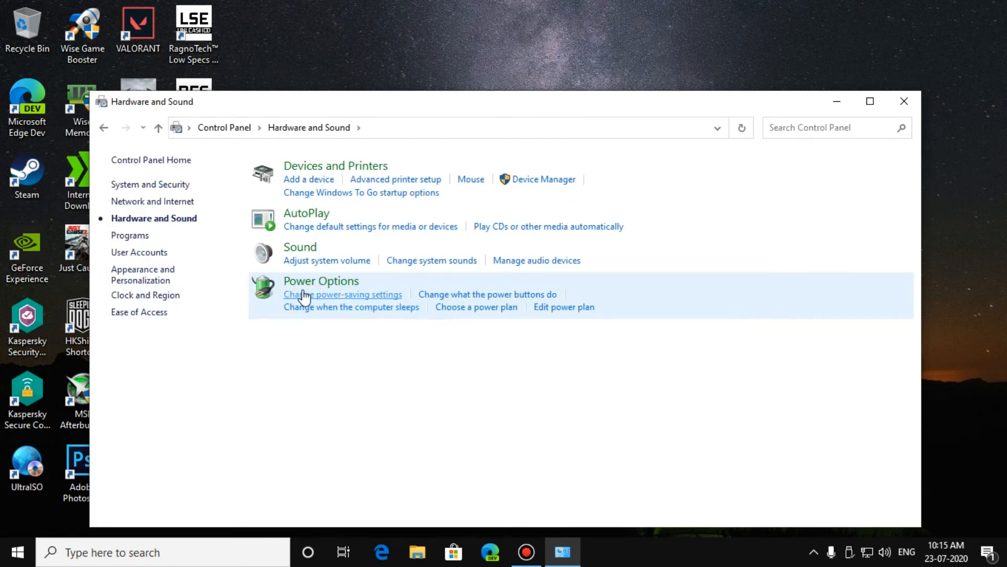
{"action": "mouse_move", "coordinate": [321, 281]}
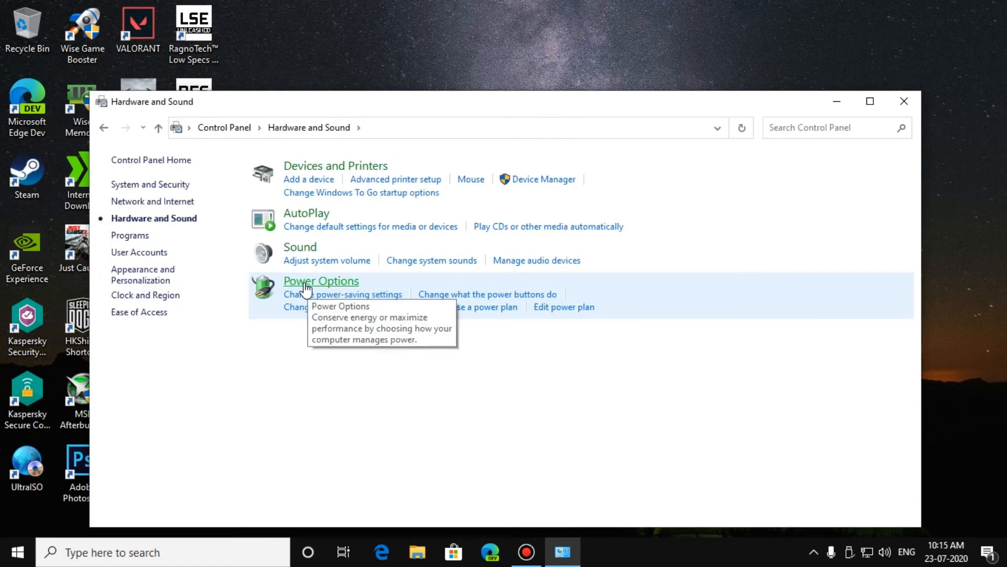
{"action": "left_click", "coordinate": [322, 281]}
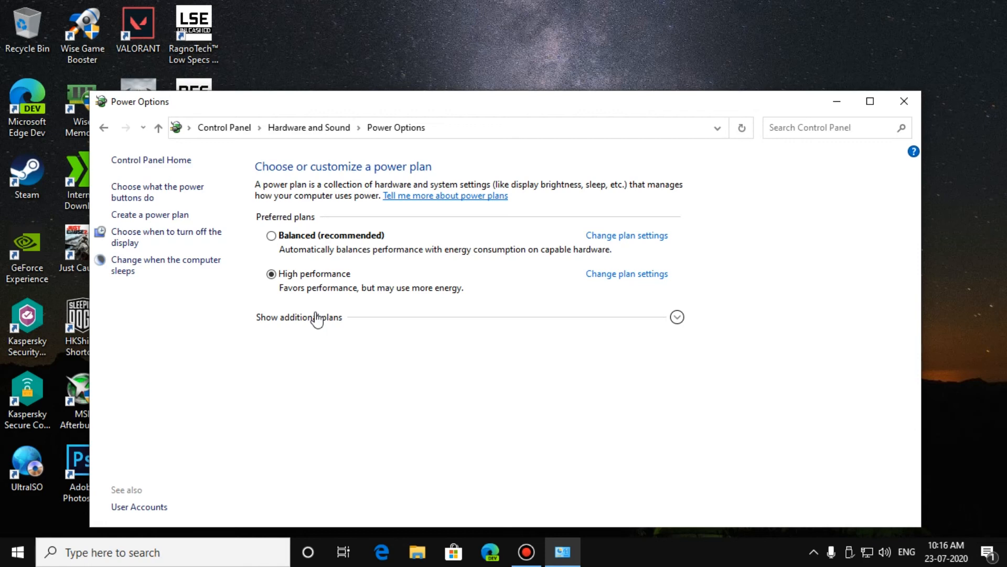
{"action": "left_click", "coordinate": [903, 100]}
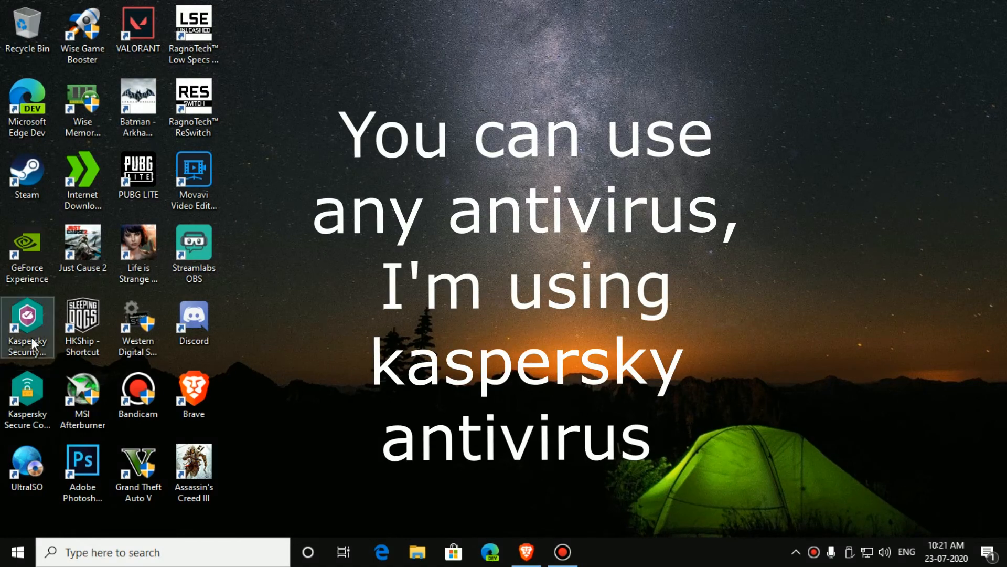
Launch Kaspersky from the desktop and start a Full Scan of the computer
{"action": "double_click", "coordinate": [27, 315]}
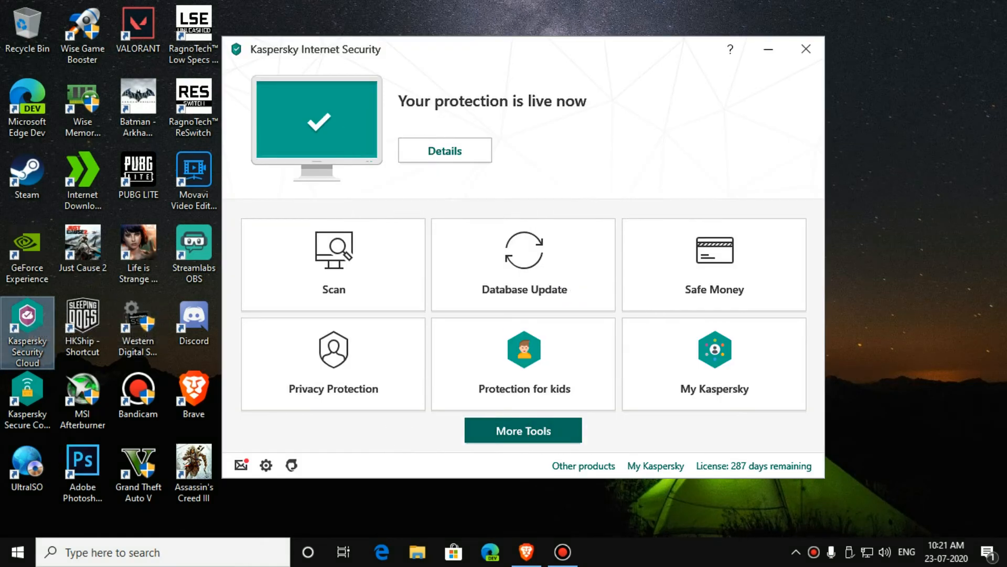
{"action": "left_click", "coordinate": [333, 264]}
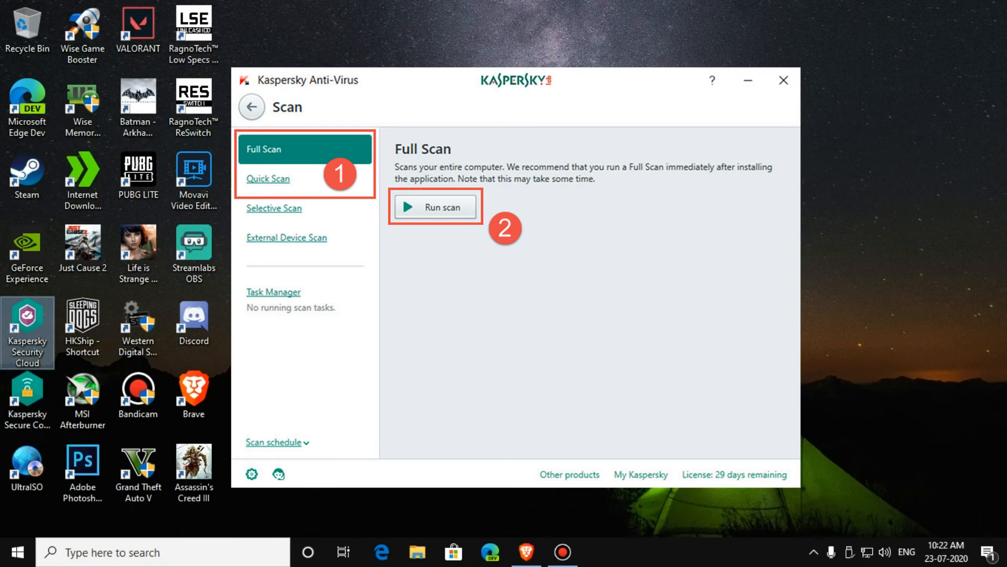
{"action": "left_click", "coordinate": [783, 81]}
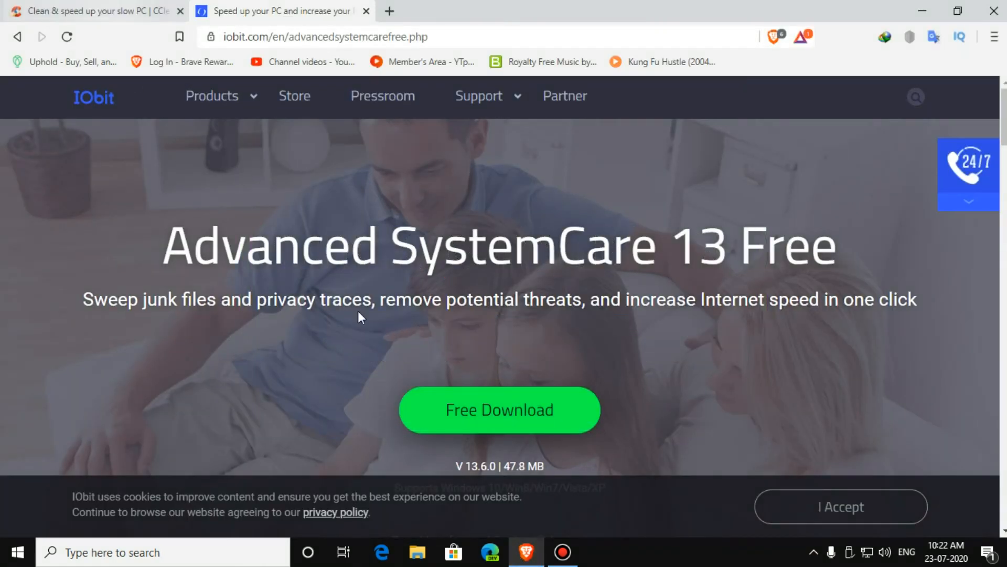
{"action": "mouse_move", "coordinate": [99, 12]}
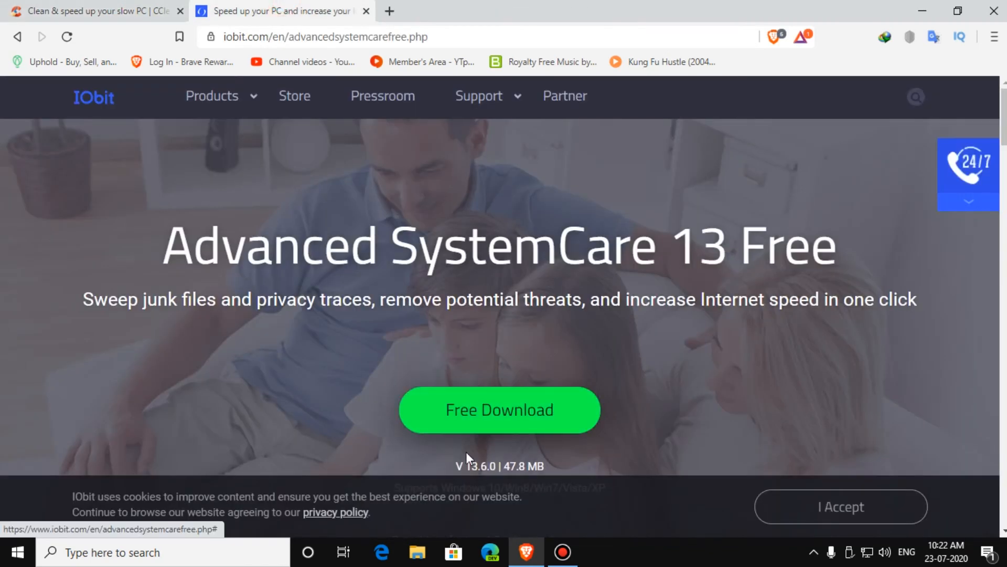
Scroll the Advanced SystemCare 13 Free page to reveal version 13.6.0, 47.8 MB and supported Windows versions
{"action": "scroll", "scroll_direction": "down", "scroll_amount": 3}
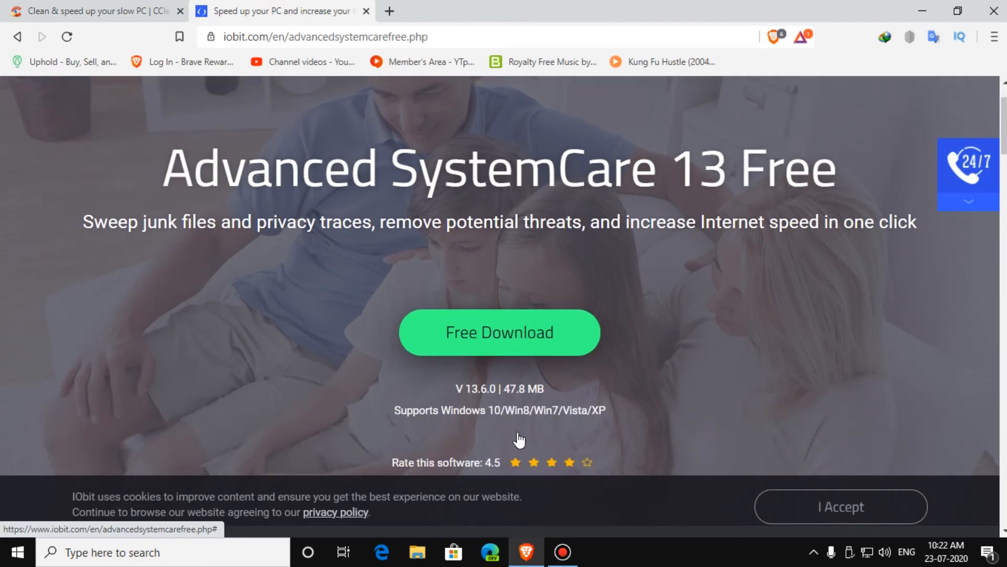